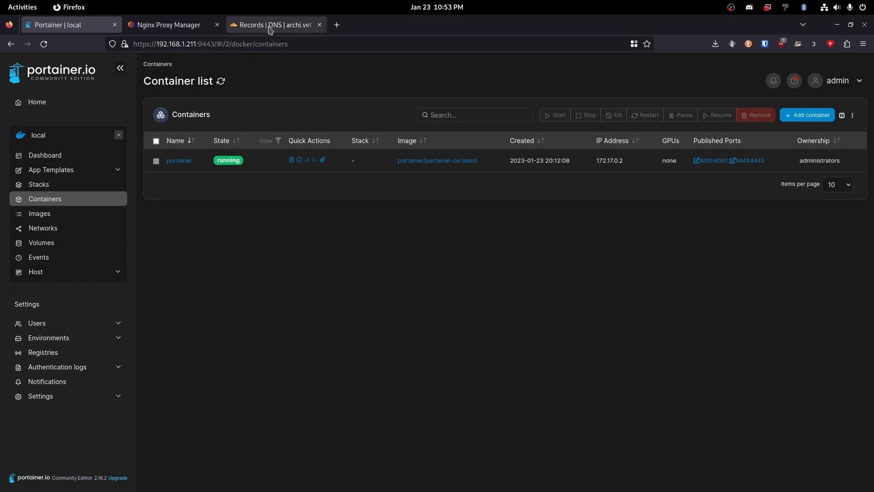
pyautogui.moveTo(266, 36)
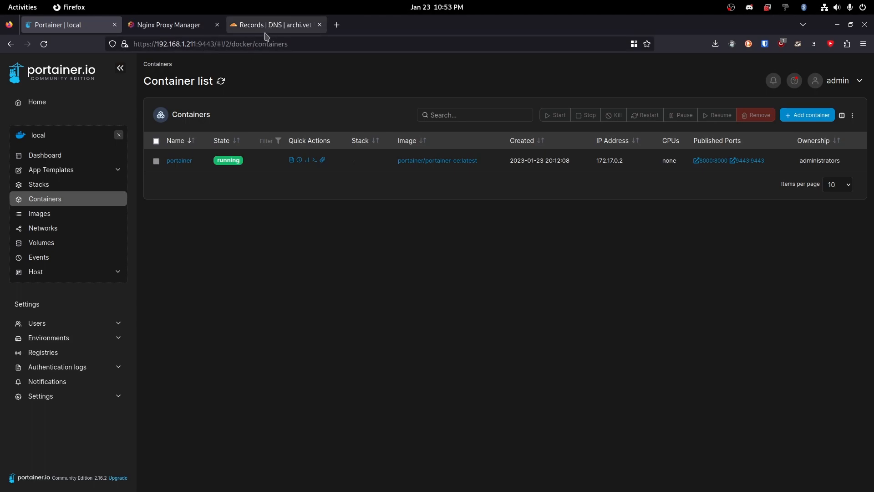
pyautogui.moveTo(71, 93)
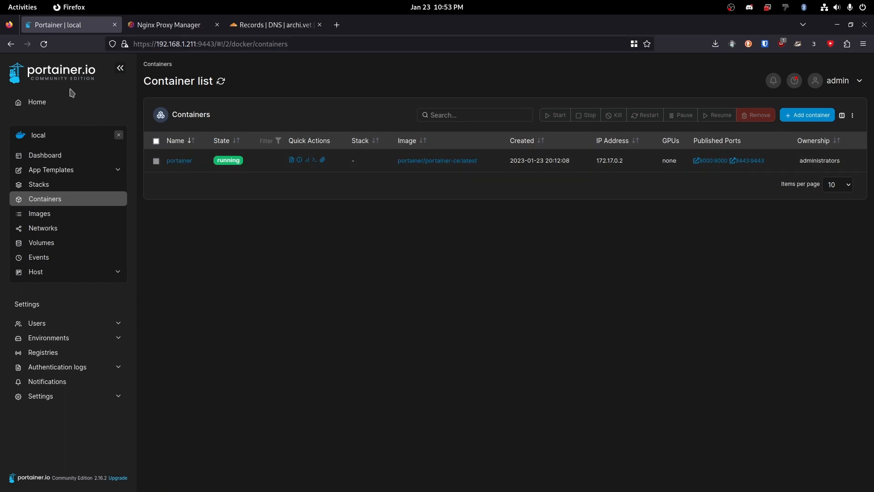
pyautogui.moveTo(300, 307)
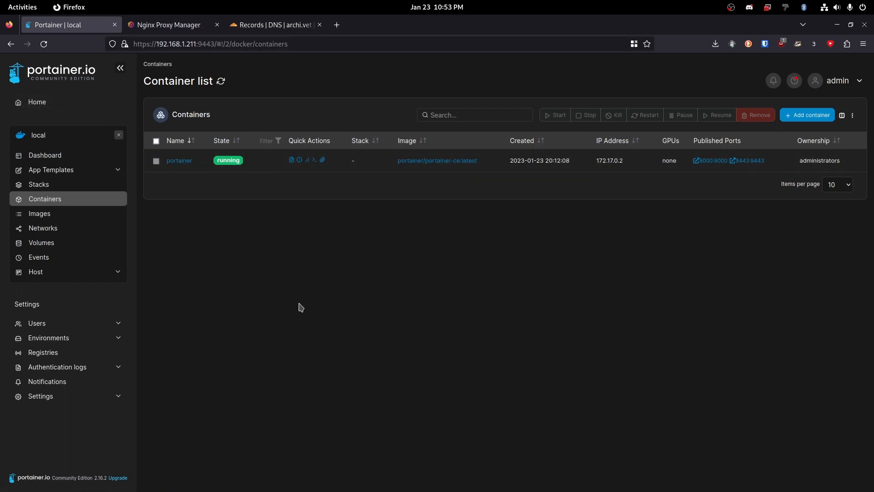
pyautogui.moveTo(573, 83)
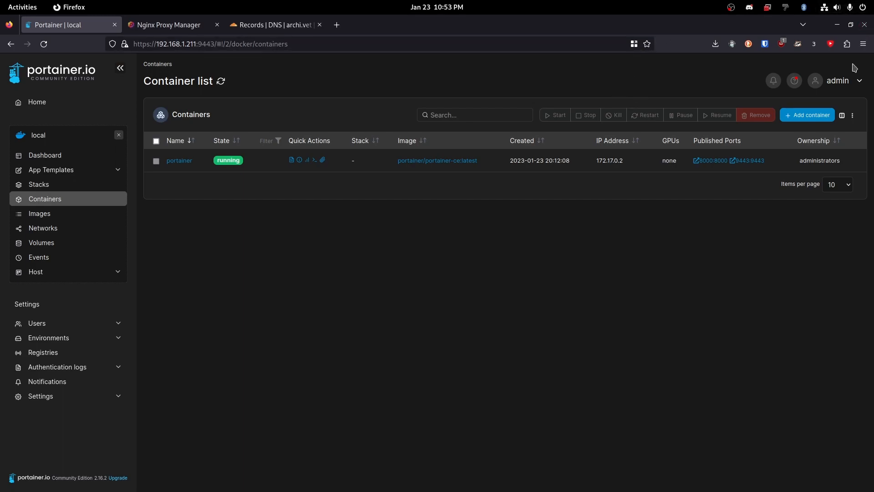
pyautogui.moveTo(251, 235)
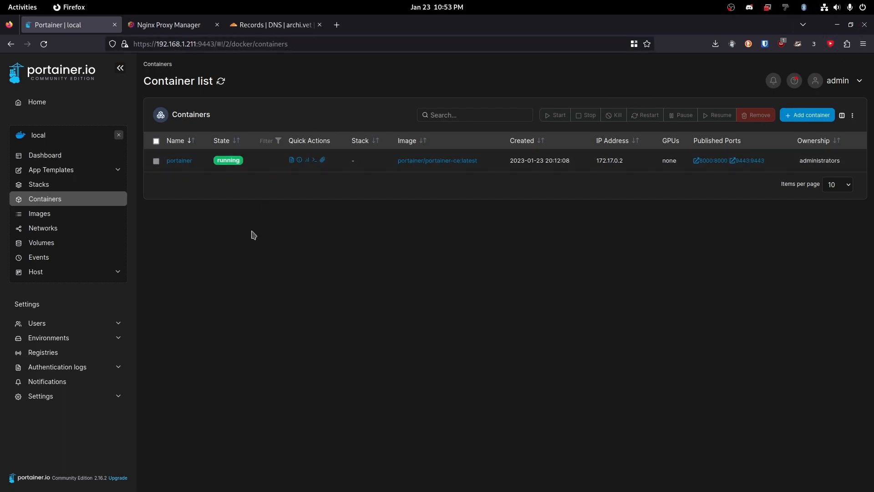
pyautogui.moveTo(190, 217)
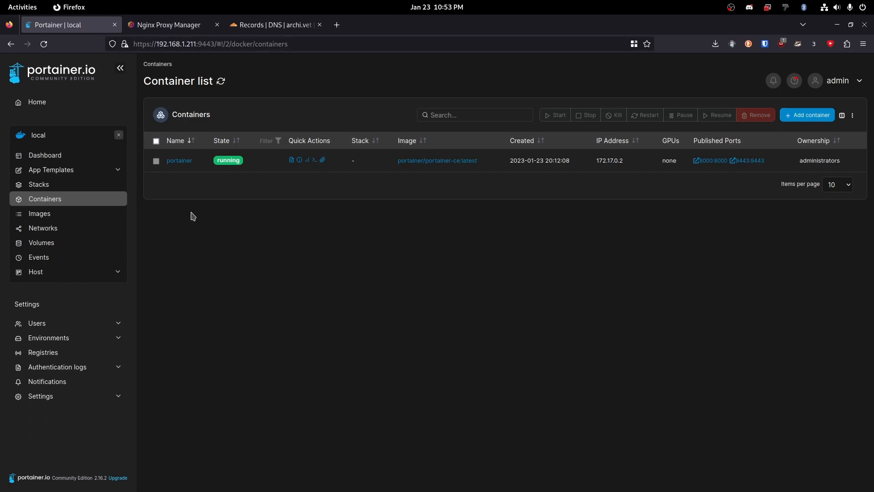
# Start a new container and name it NGINX Proxy Manager.
pyautogui.click(273, 24)
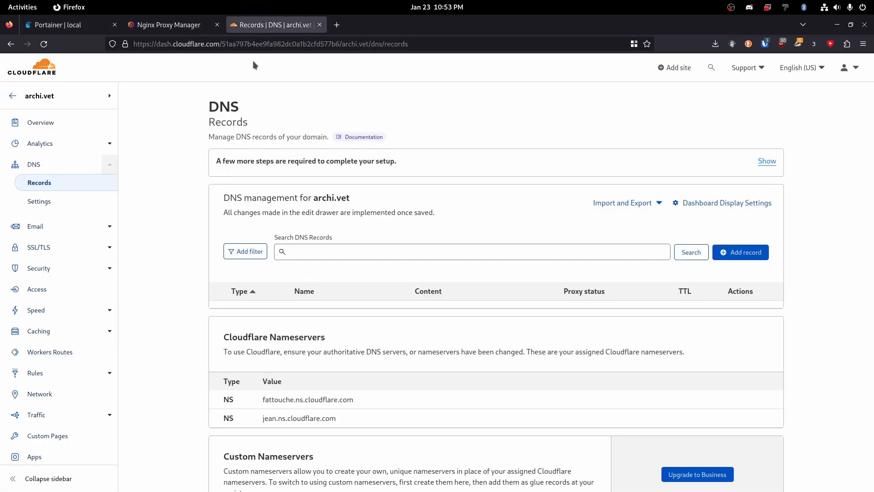
pyautogui.moveTo(328, 230)
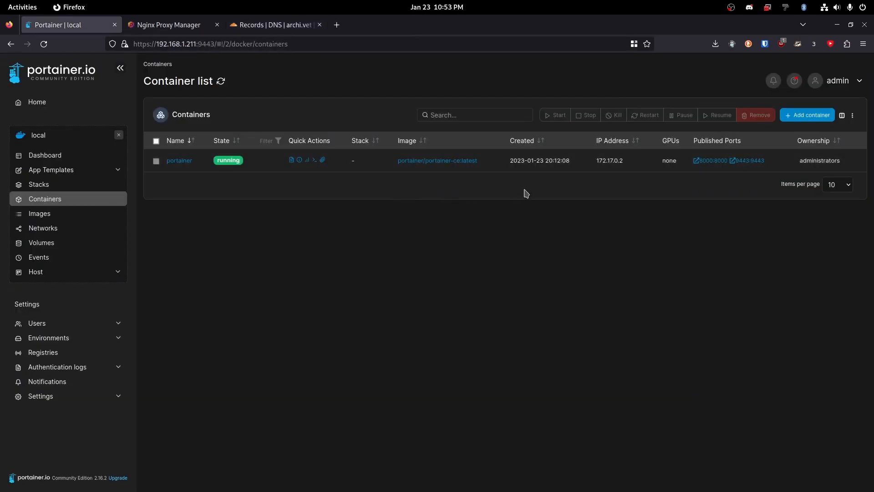
pyautogui.moveTo(606, 218)
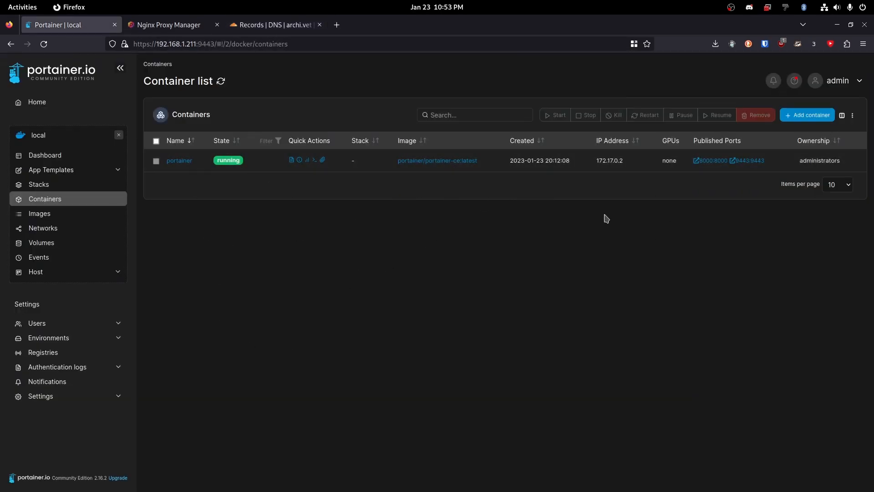
pyautogui.click(807, 115)
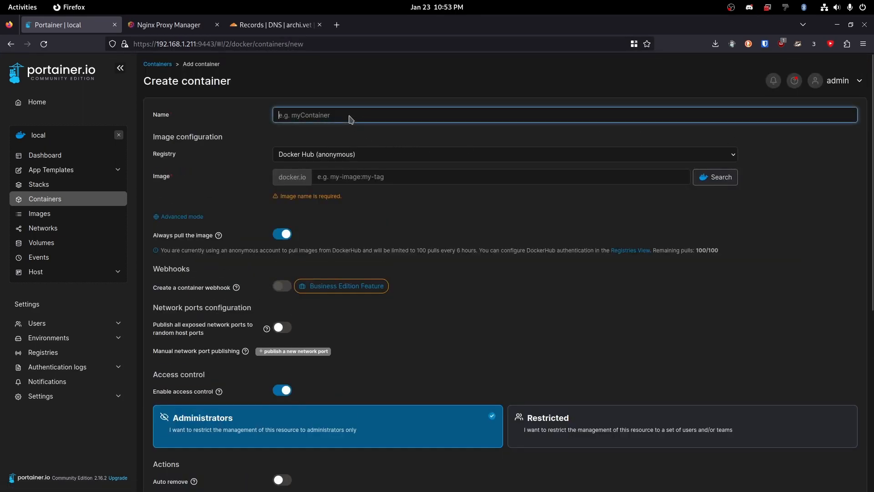
pyautogui.write('NGINX Proxy Manager')
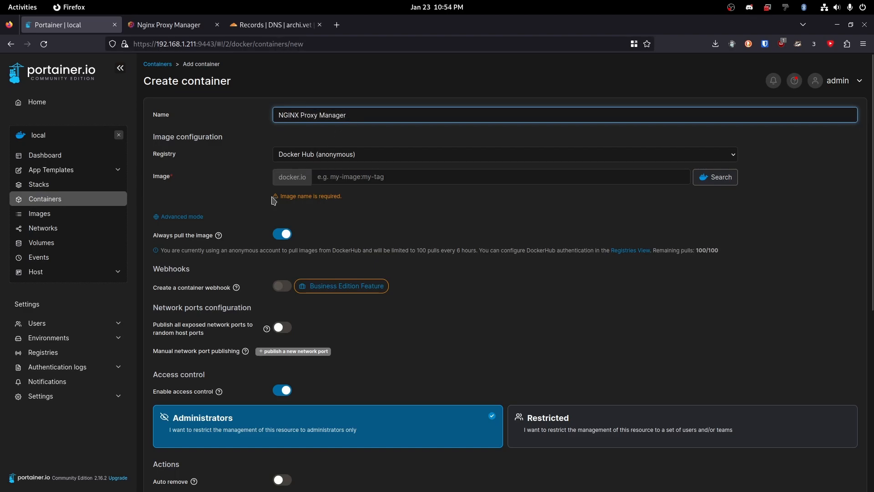
# Copy jc21/nginx-proxy-manager:latest from the Quick Setup guide into the Image field.
pyautogui.click(173, 24)
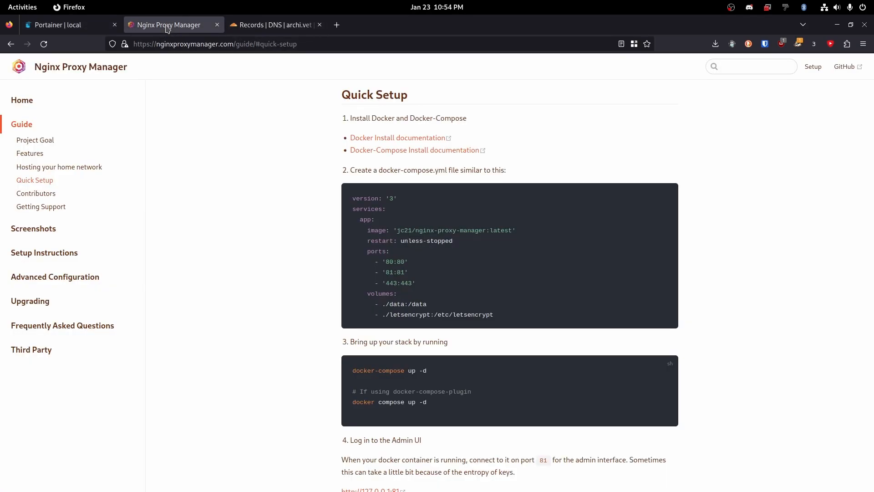
pyautogui.moveTo(261, 59)
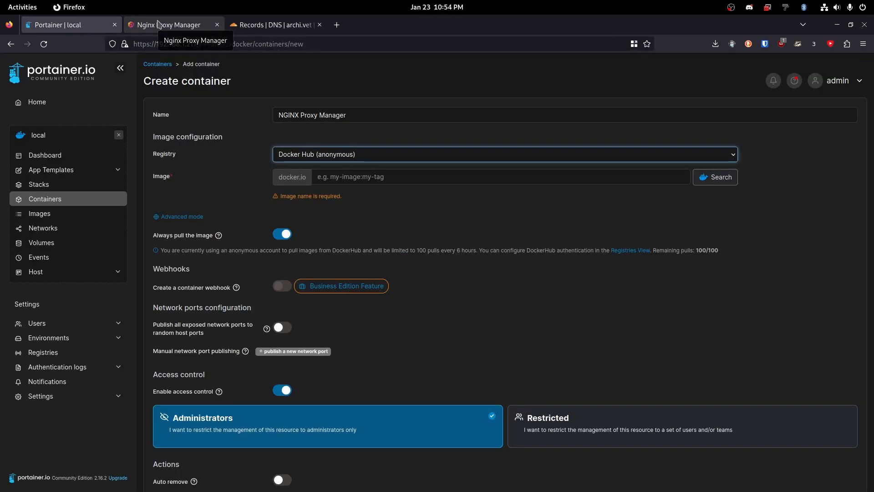
pyautogui.click(173, 25)
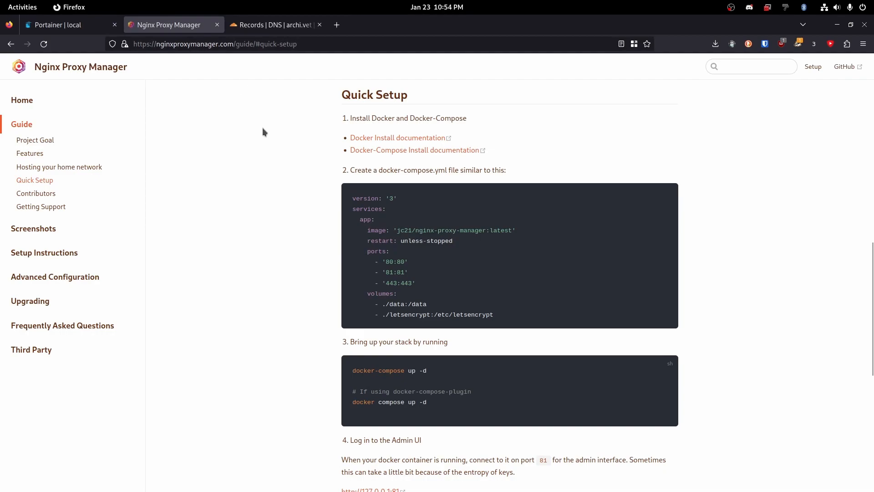
pyautogui.moveTo(391, 219)
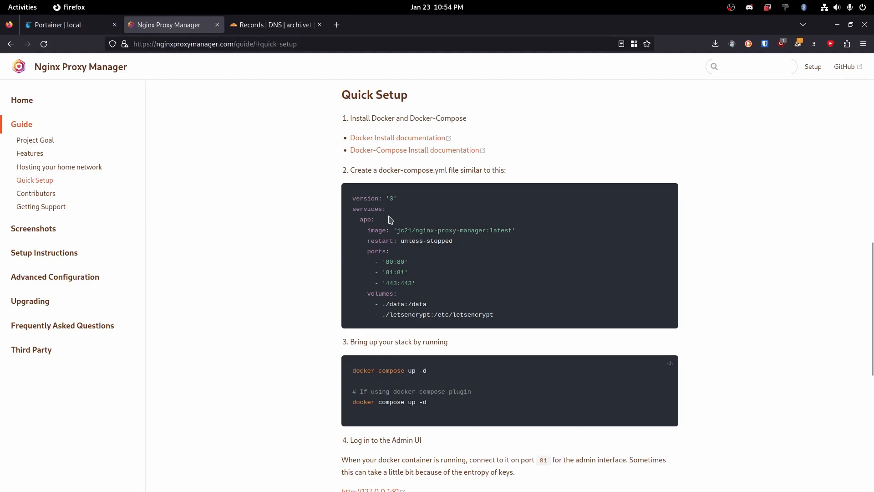
pyautogui.doubleClick(404, 230)
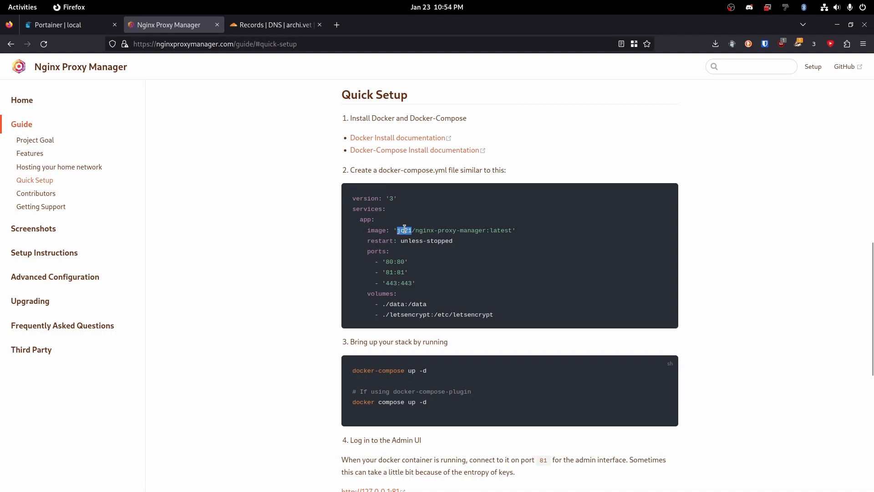
pyautogui.moveTo(405, 231); pyautogui.dragTo(511, 230)
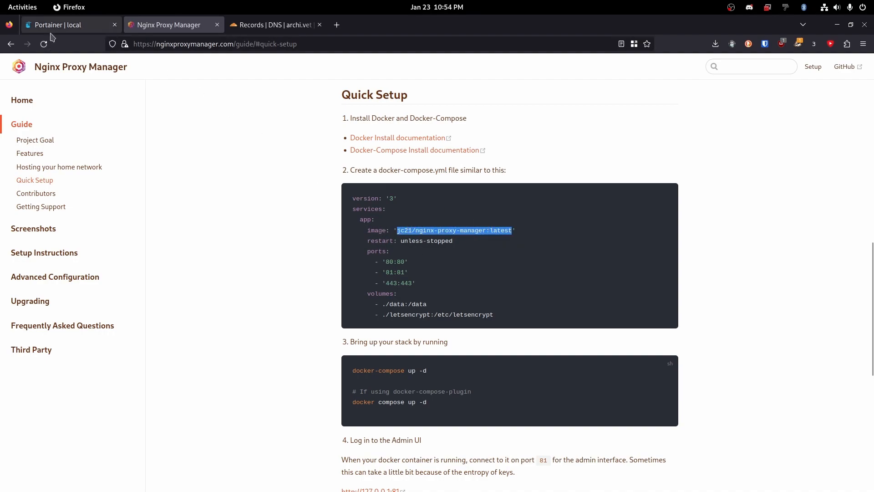
pyautogui.click(67, 25)
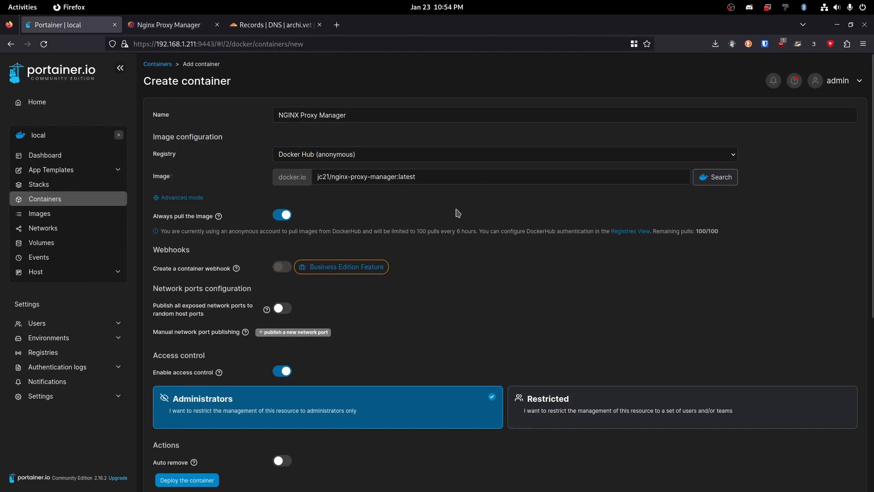
pyautogui.click(173, 24)
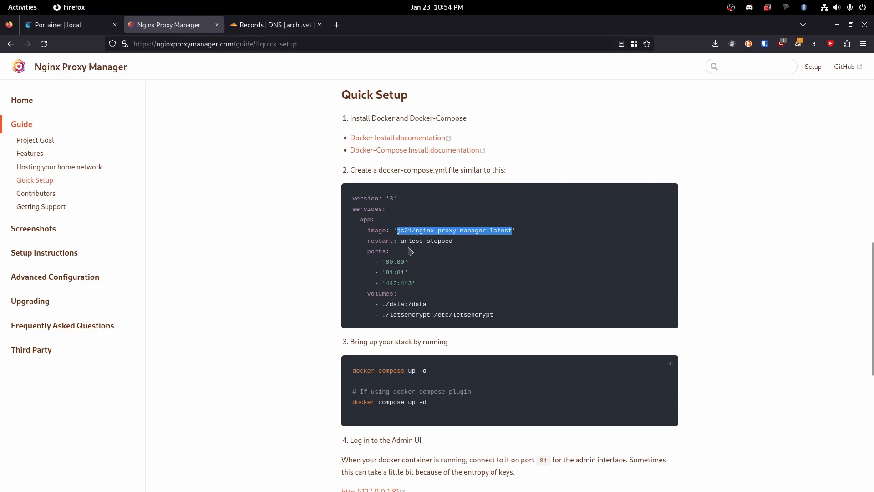
# Set the container's restart policy to Unless stopped, checking ports and volumes in the guide.
pyautogui.click(67, 25)
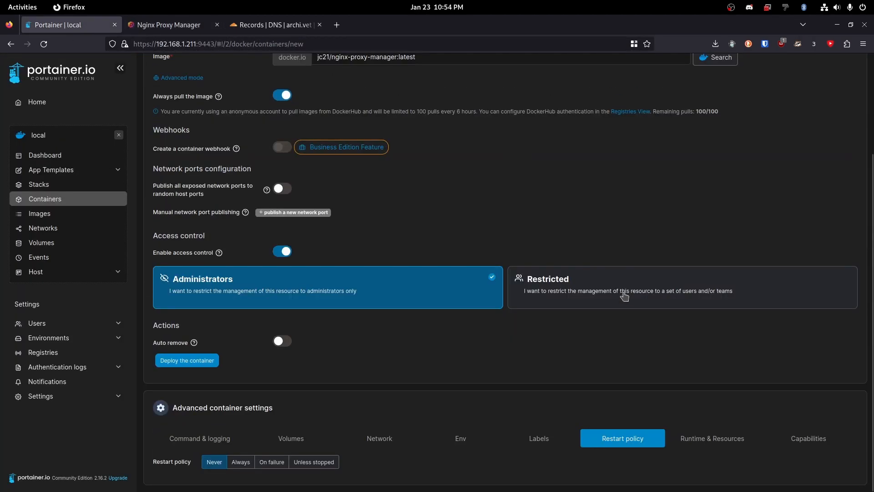
pyautogui.click(313, 462)
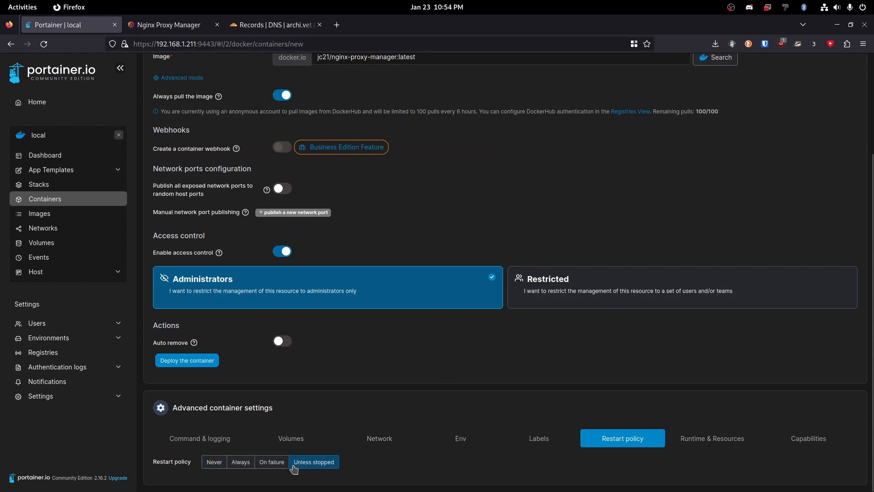
pyautogui.moveTo(379, 438)
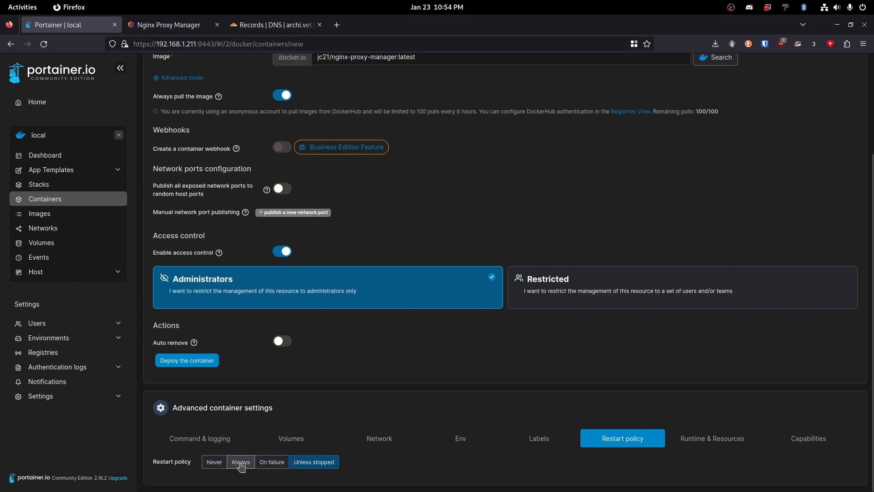
pyautogui.moveTo(314, 419)
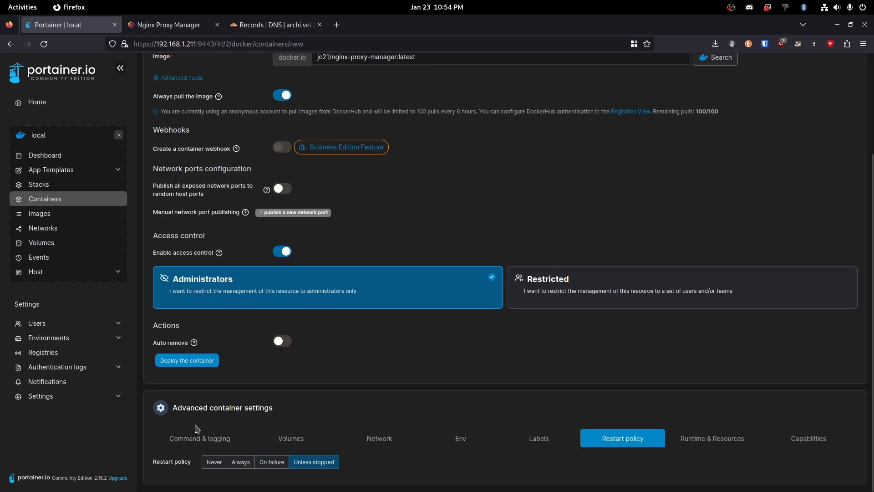
pyautogui.click(168, 25)
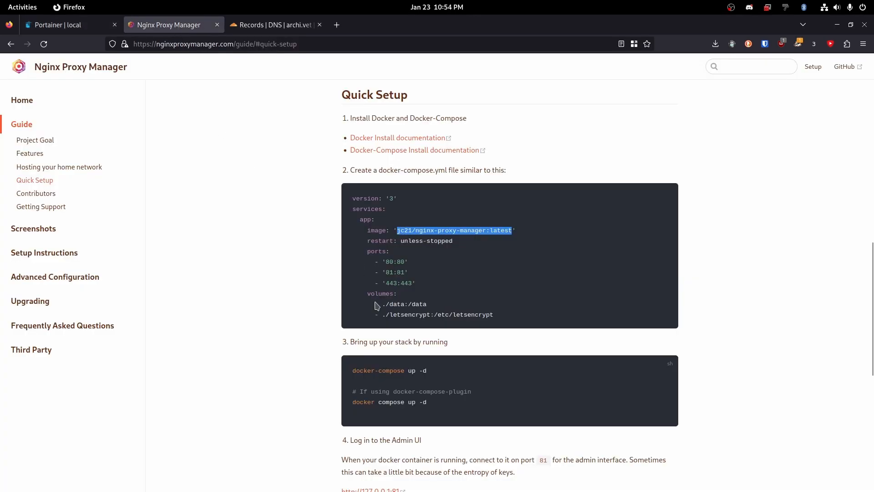
pyautogui.click(70, 25)
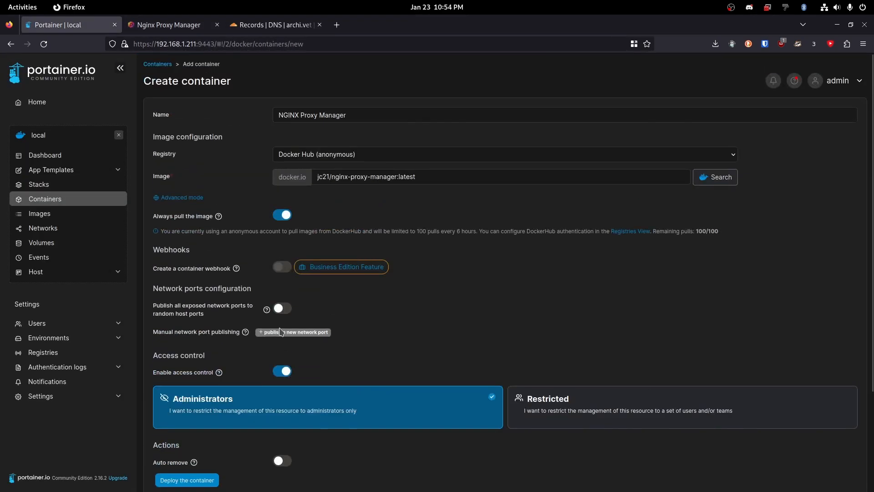
# Publish host ports 80, 443 and 81 to the same container ports.
pyautogui.click(294, 331)
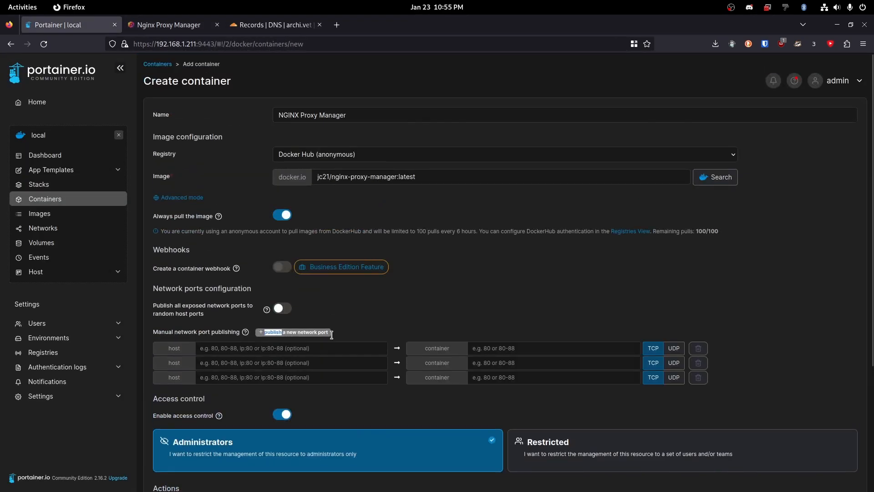
pyautogui.write('80')
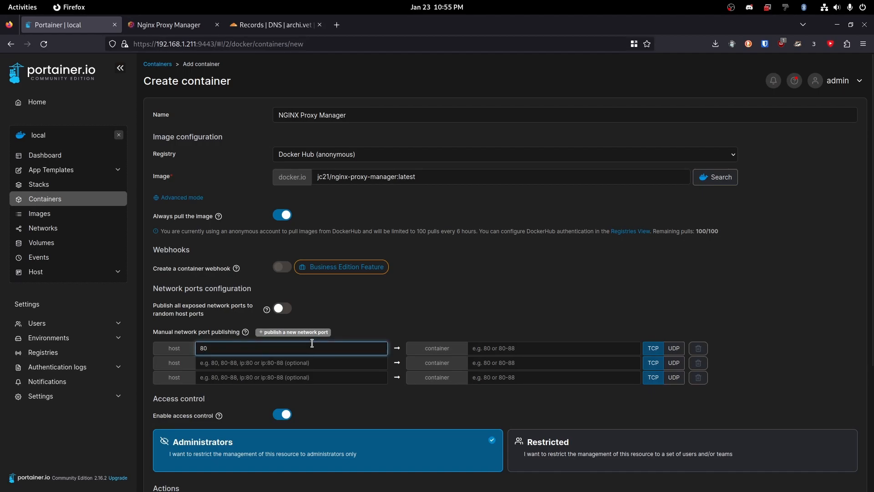
pyautogui.write('80')
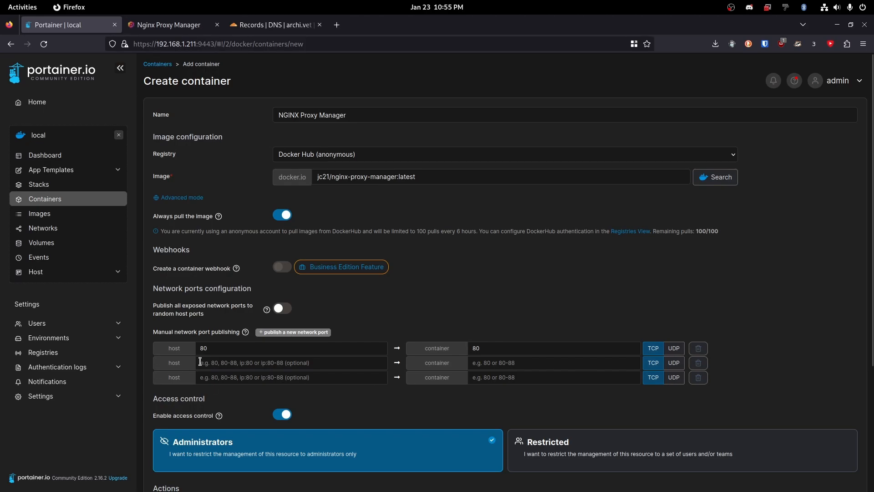
pyautogui.write('44')
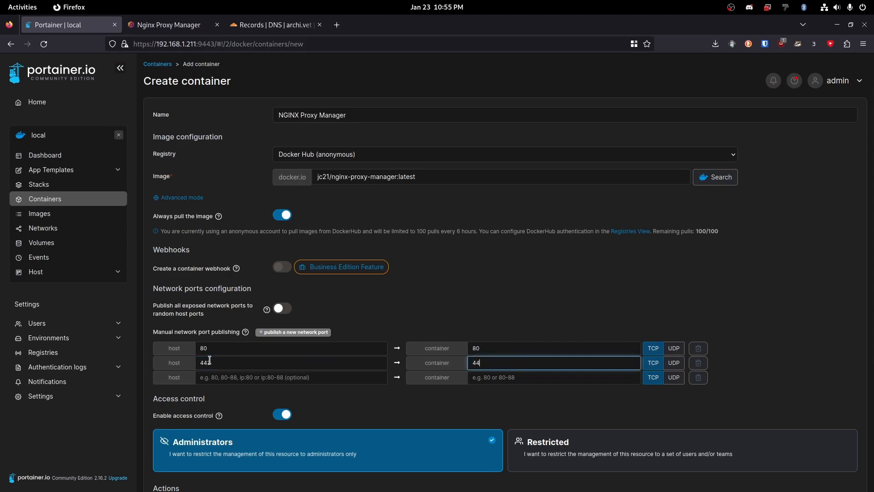
pyautogui.write('81')
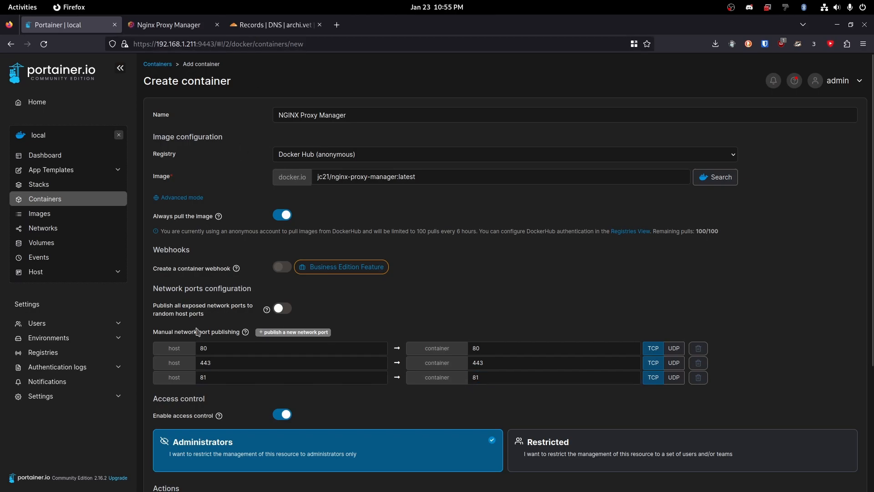
pyautogui.click(554, 377)
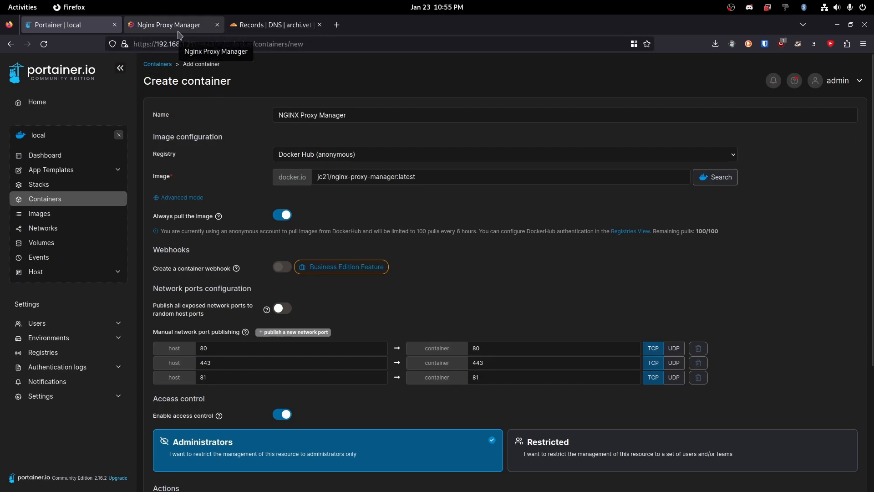
# Cross-check the port mappings against the guide's port list.
pyautogui.click(173, 24)
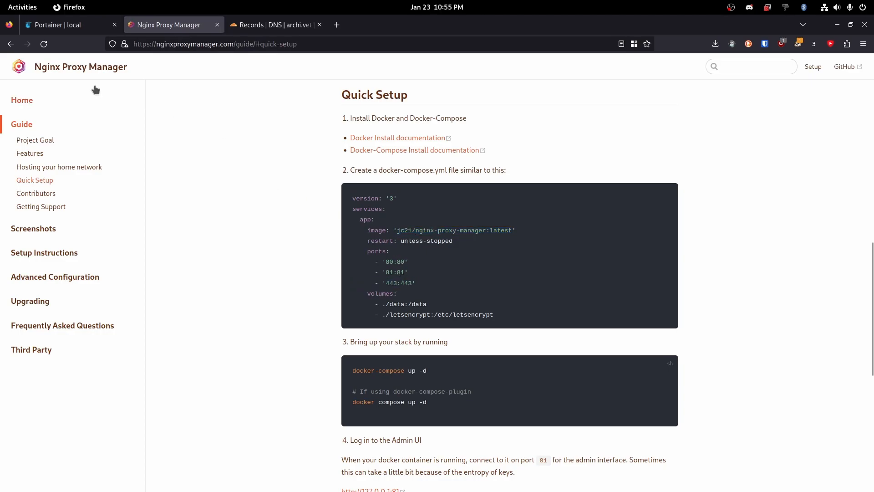
pyautogui.click(67, 24)
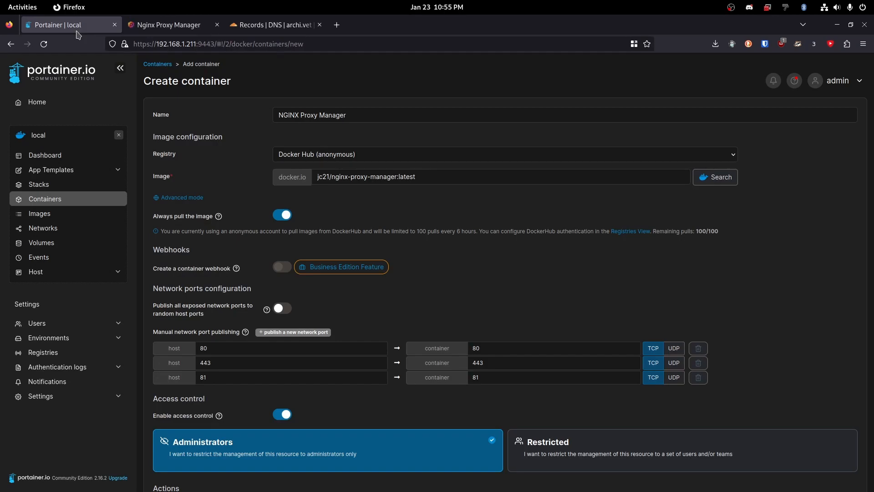
pyautogui.moveTo(562, 341)
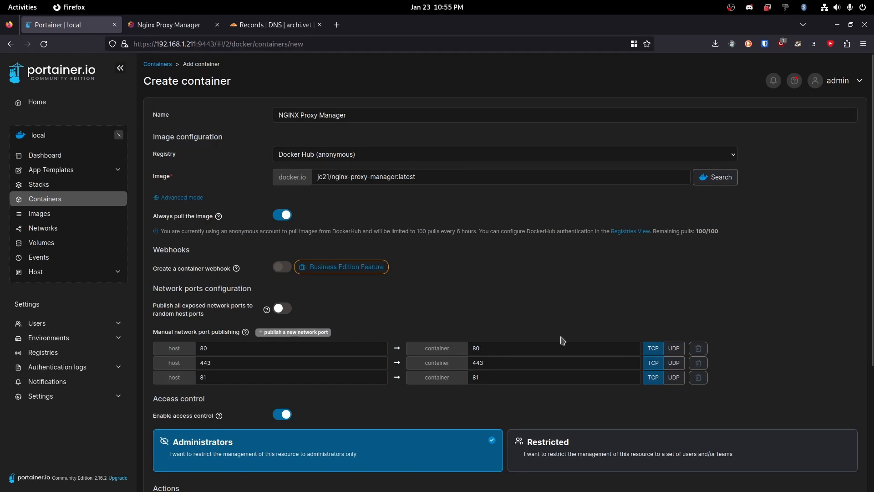
pyautogui.click(170, 25)
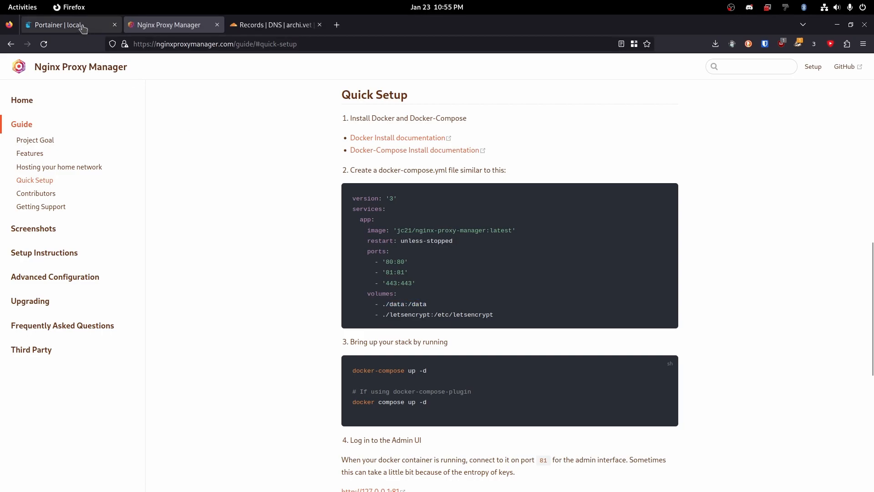
# Add empty volume mapping rows under Advanced container settings > Volumes.
pyautogui.click(55, 24)
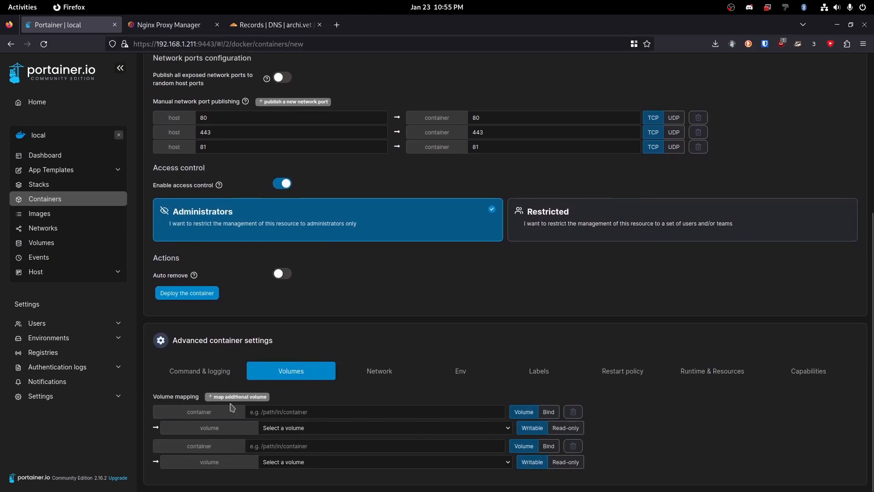
pyautogui.click(22, 6)
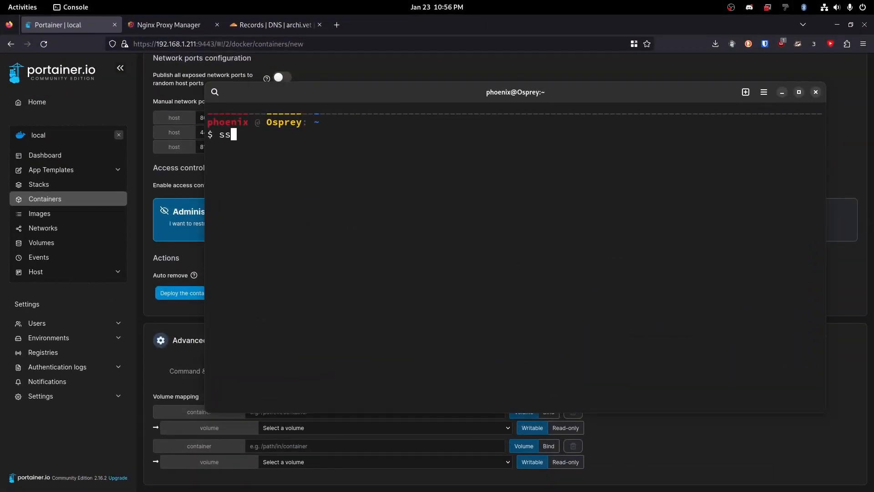
# SSH into the server at 192.168.1.211 and become root with sudo su.
pyautogui.write('h')
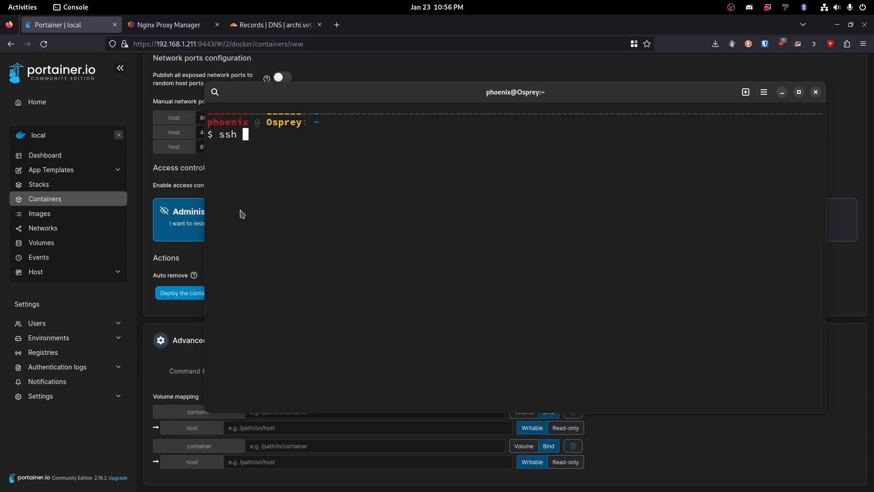
pyautogui.write('stc@')
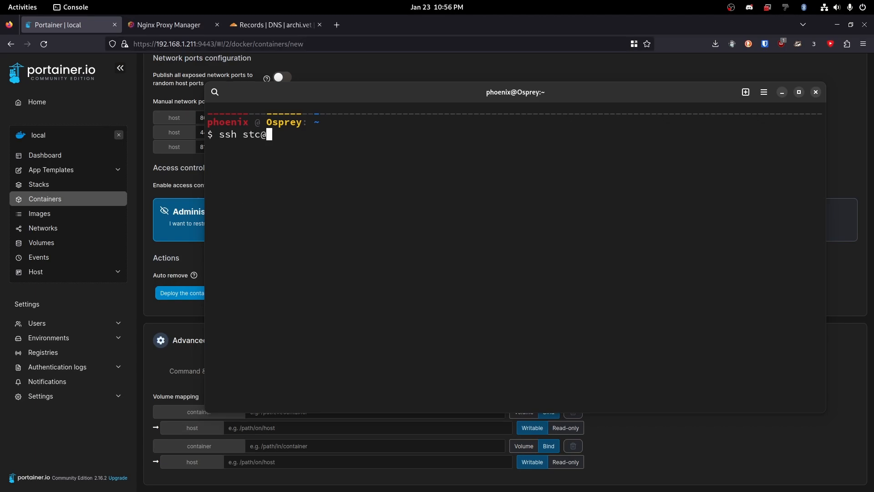
pyautogui.write('192.16')
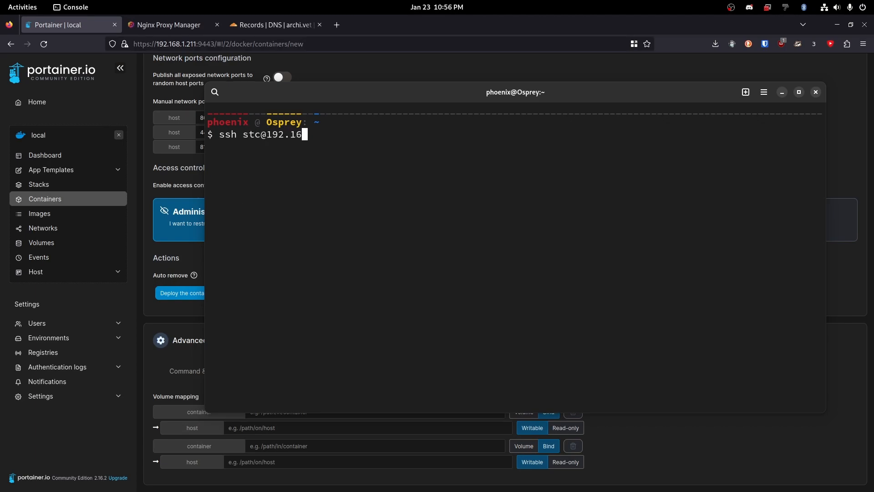
pyautogui.write('8.1')
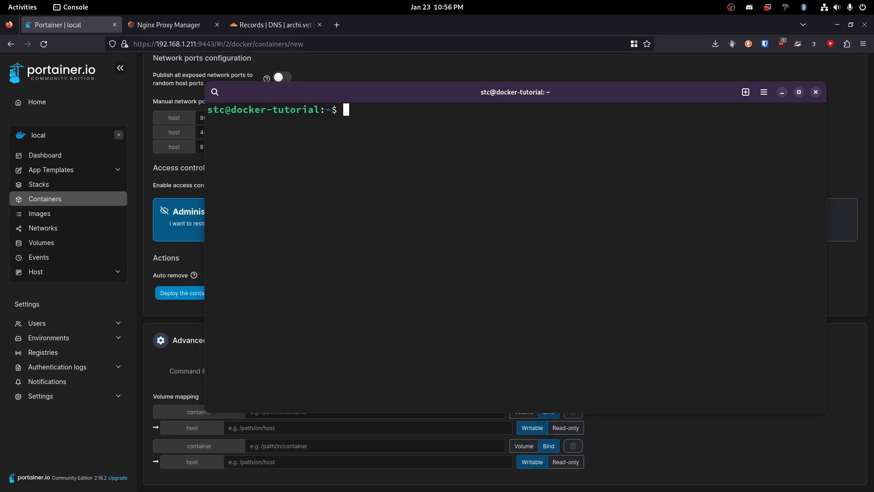
pyautogui.write('sudo su')
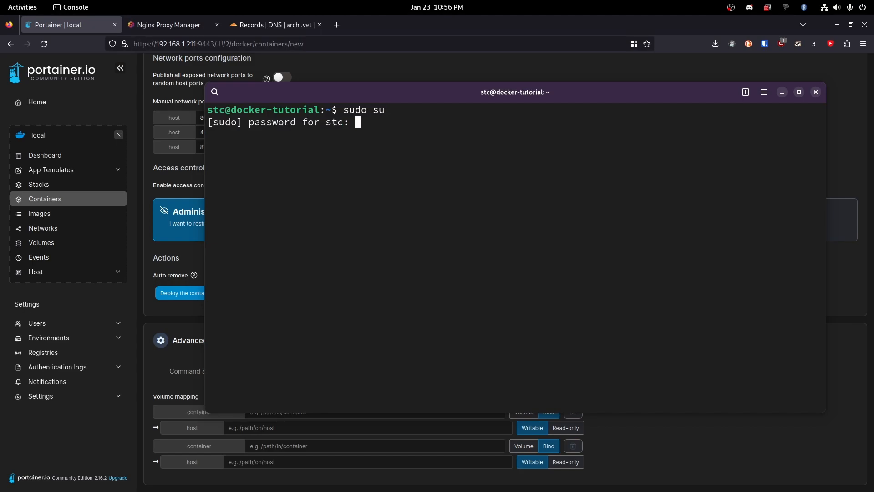
pyautogui.write('c')
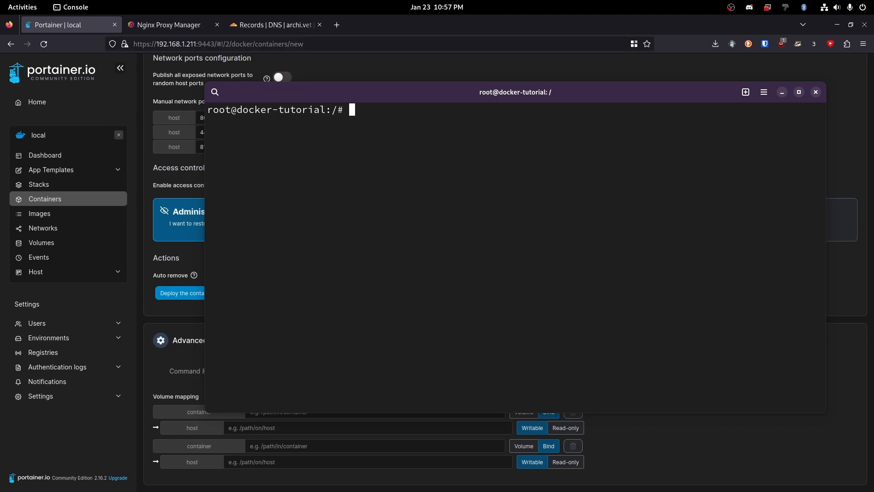
# Create /srv/dockerdata and change into it.
pyautogui.write('mkdir')
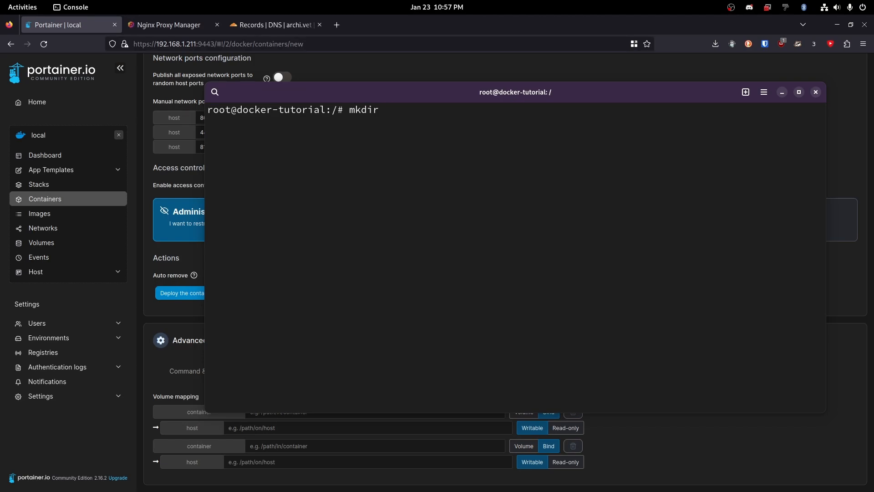
pyautogui.write('/srv/')
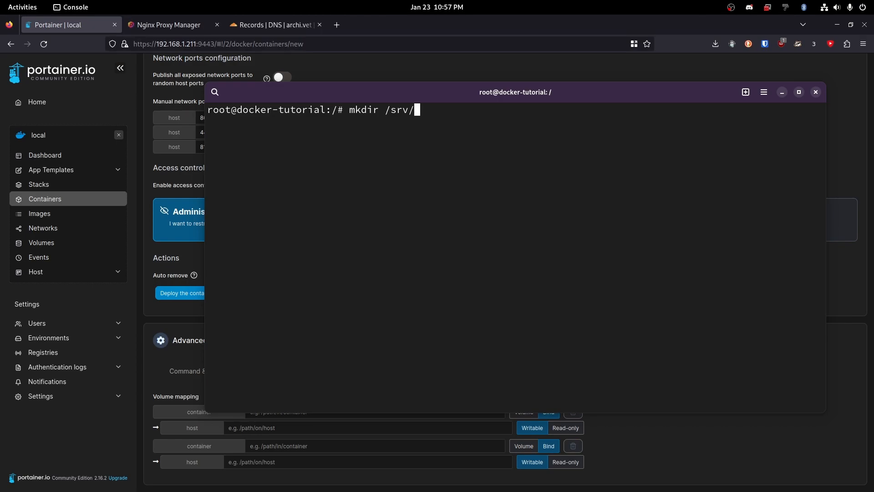
pyautogui.write('dockerdata')
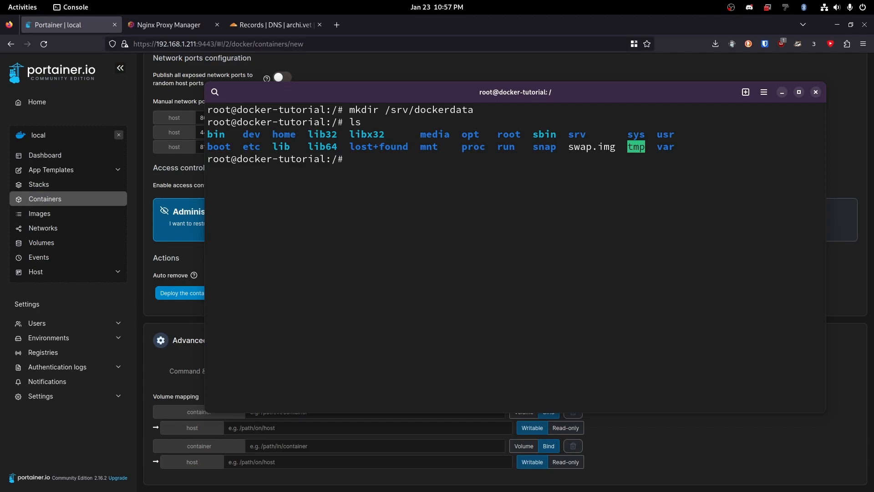
pyautogui.write('cd')
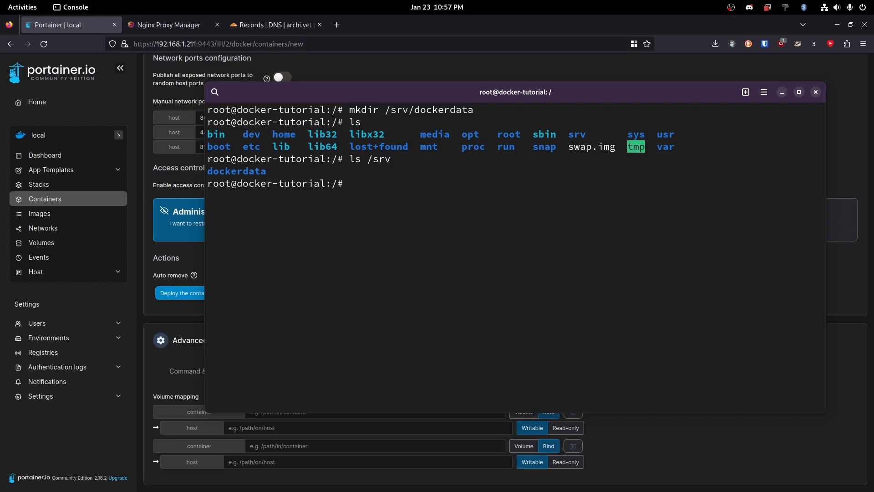
pyautogui.write('cd dockerdata')
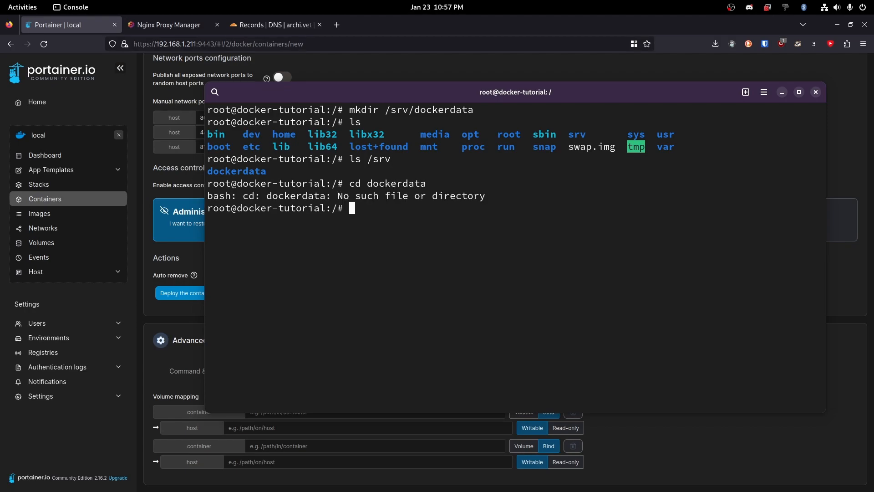
pyautogui.write('cd')
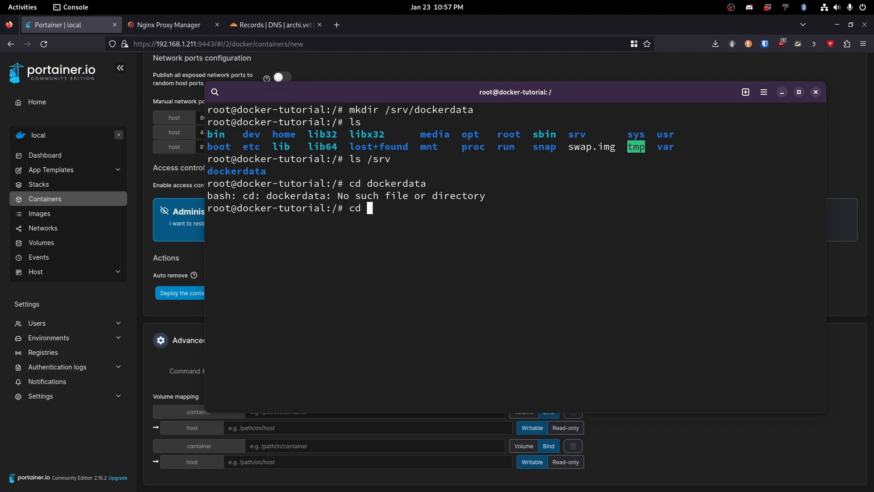
pyautogui.write('srv/dockerdata/')
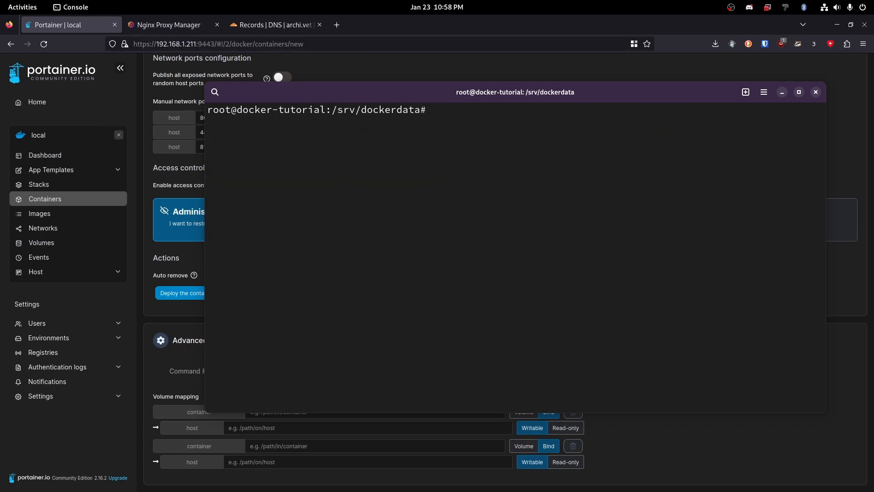
# Create the NGINXProxyManager folder with data and letsencrypt subfolders, following the guide's volume paths.
pyautogui.click(173, 25)
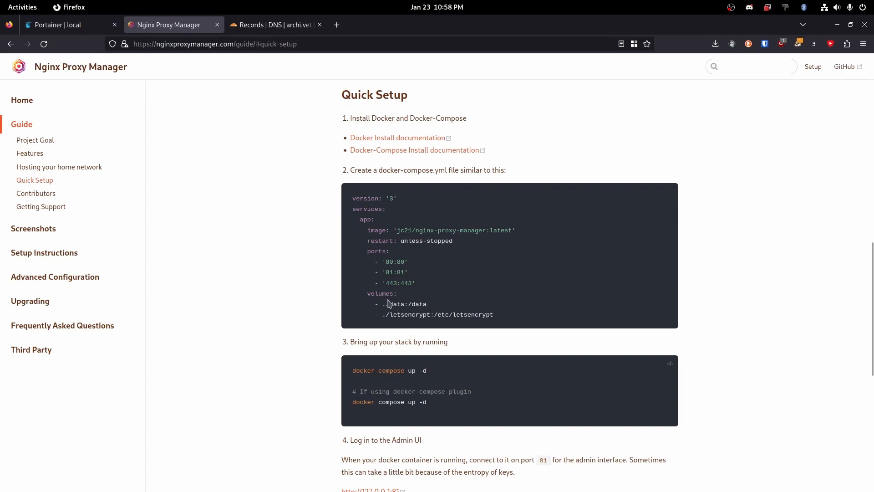
pyautogui.moveTo(208, 123)
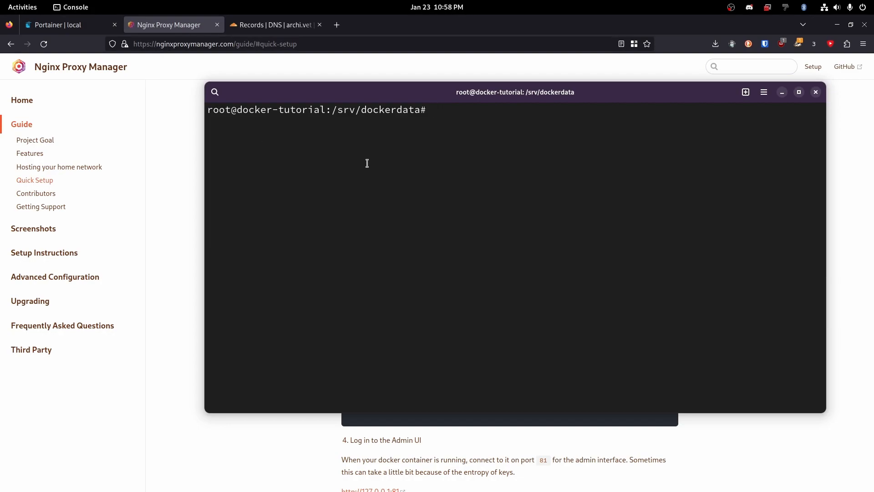
pyautogui.write('mkdir')
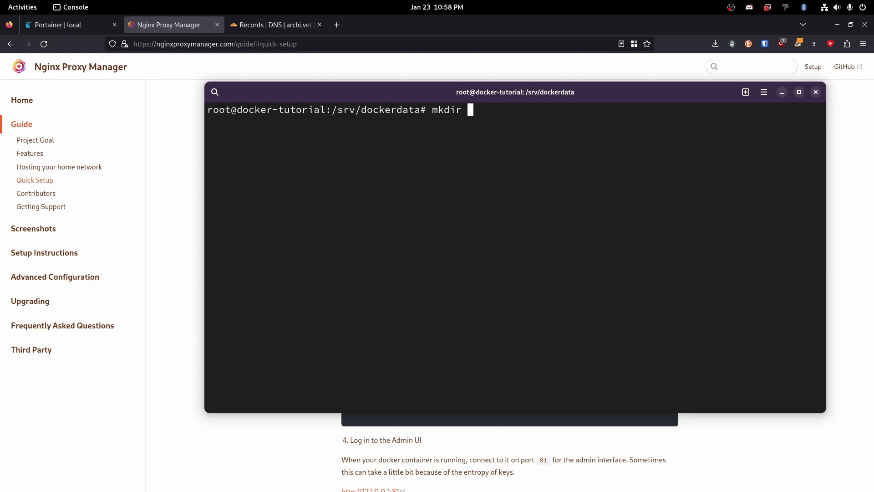
pyautogui.write('NGINXProxyManager')
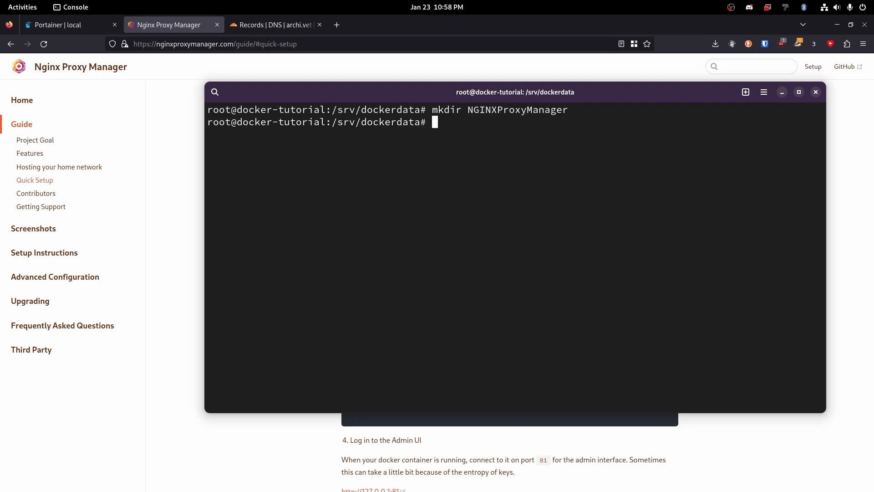
pyautogui.write('cd NGH')
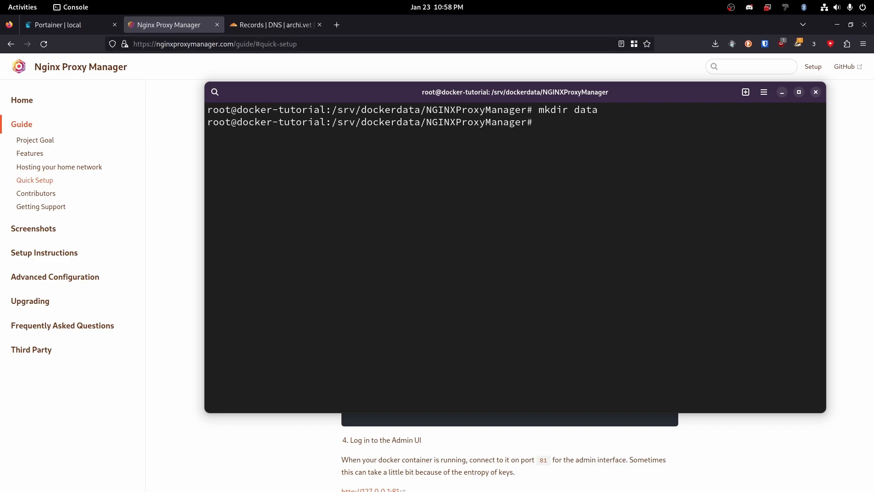
pyautogui.write('mkdir let')
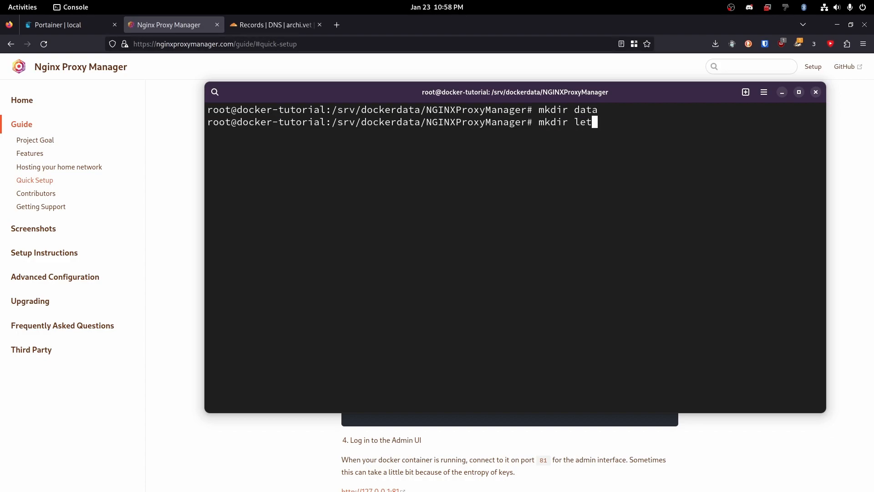
pyautogui.write('sencrypot')
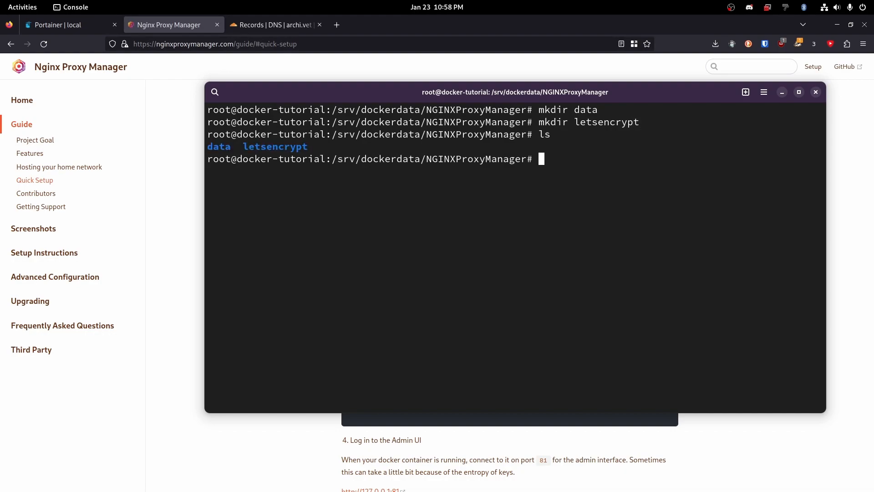
pyautogui.doubleClick(288, 146)
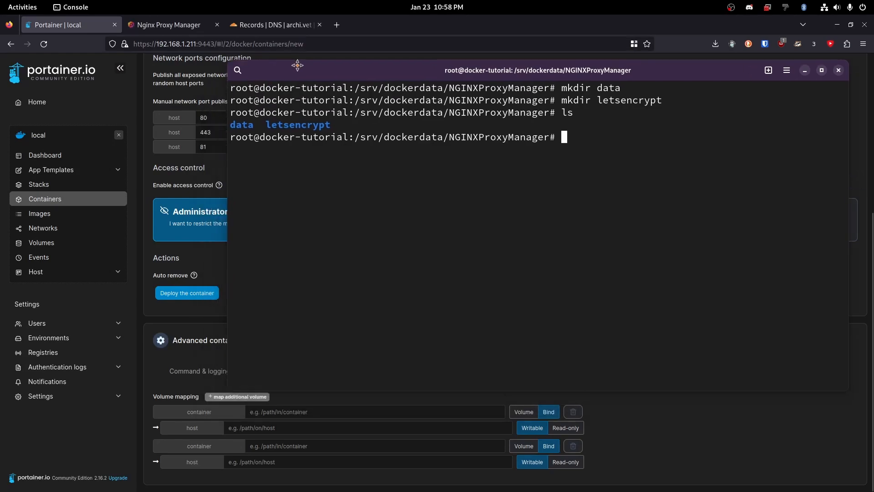
# Bind /data to /srv/dockerdata/NGINXProxyManager/data, copying the path from the guide.
pyautogui.click(273, 24)
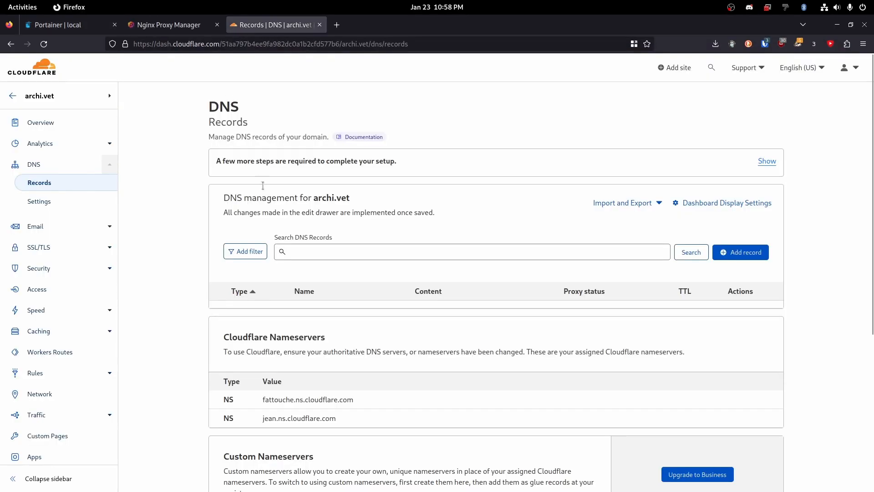
pyautogui.click(169, 24)
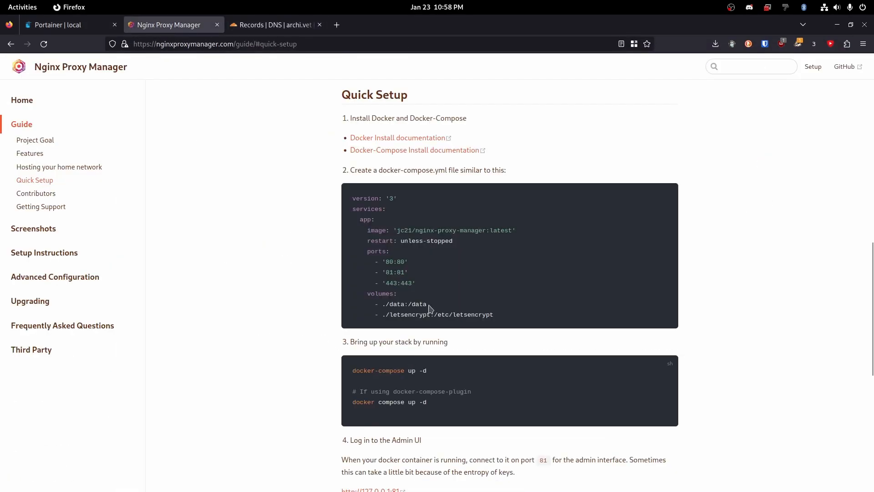
pyautogui.doubleClick(416, 304)
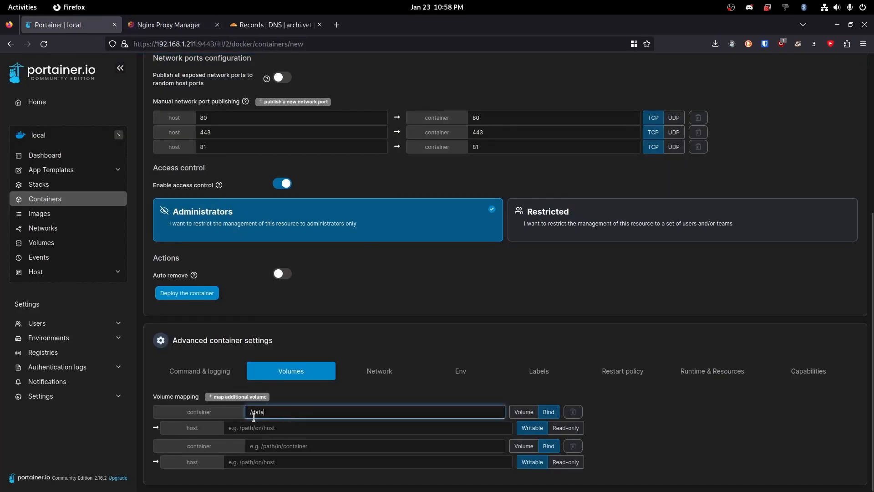
pyautogui.click(168, 25)
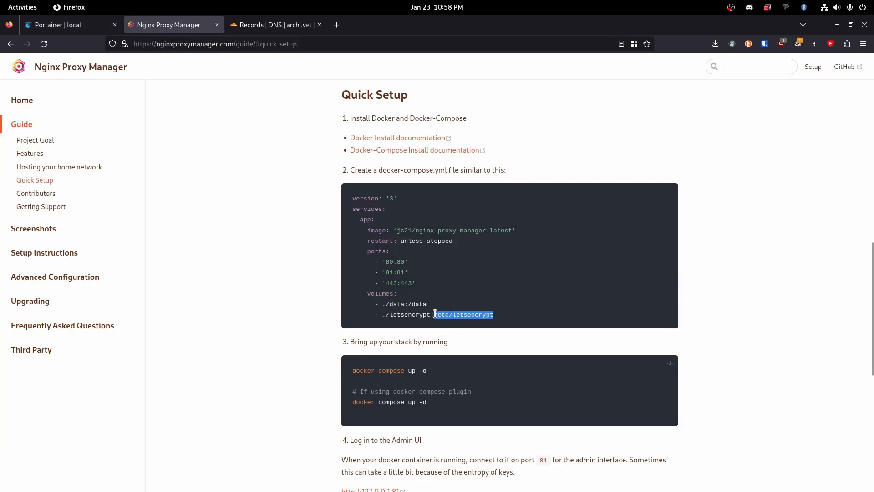
# Bind /etc/letsencrypt to /srv/dockerdata/NGINXProxyManager/letsencrypt.
pyautogui.click(56, 25)
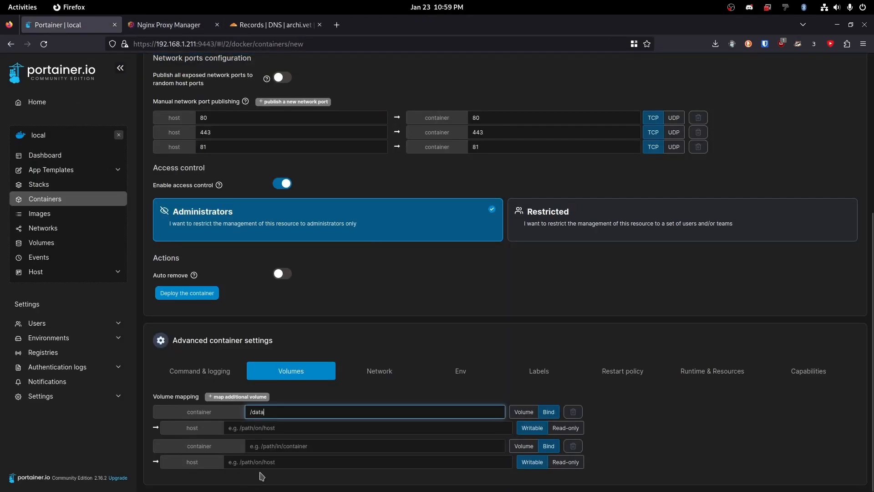
pyautogui.write('/etc/letsencrypt')
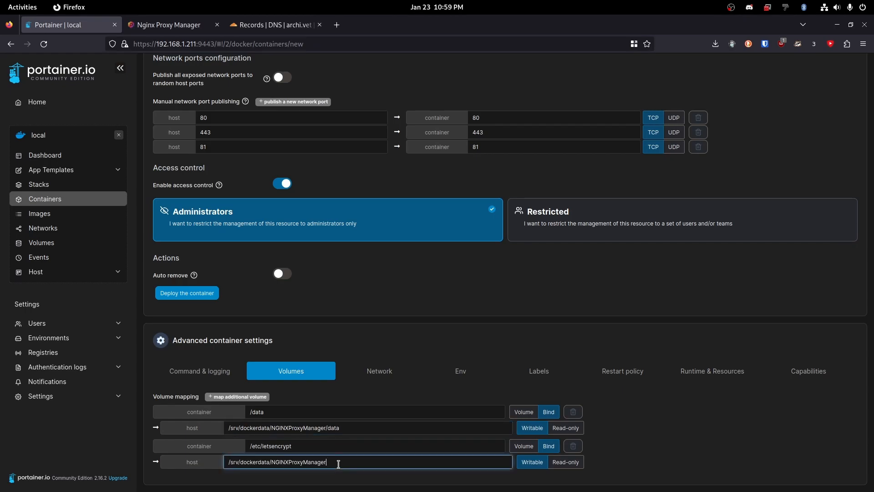
pyautogui.moveTo(295, 115)
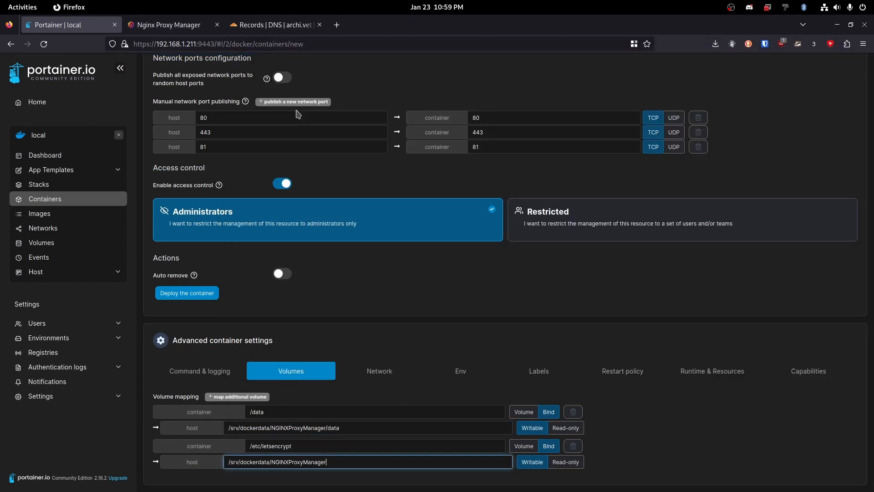
pyautogui.write('/letsencr')
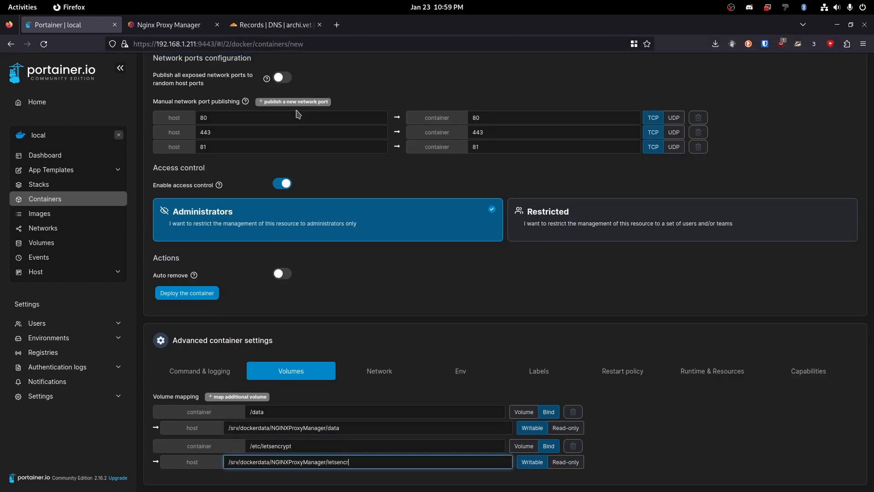
pyautogui.write('ypt')
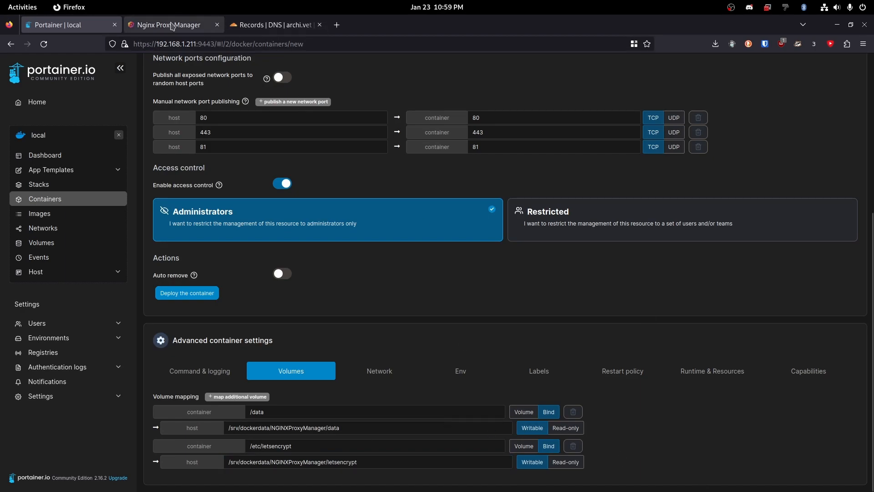
pyautogui.click(167, 25)
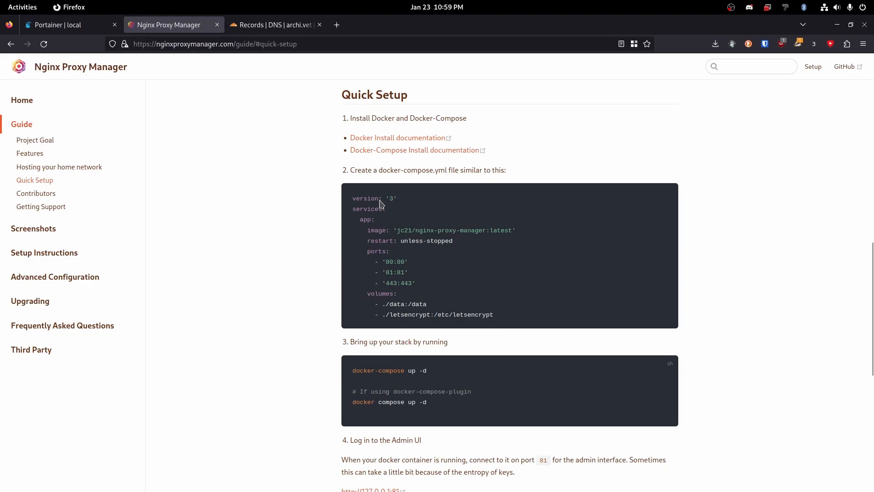
pyautogui.click(67, 24)
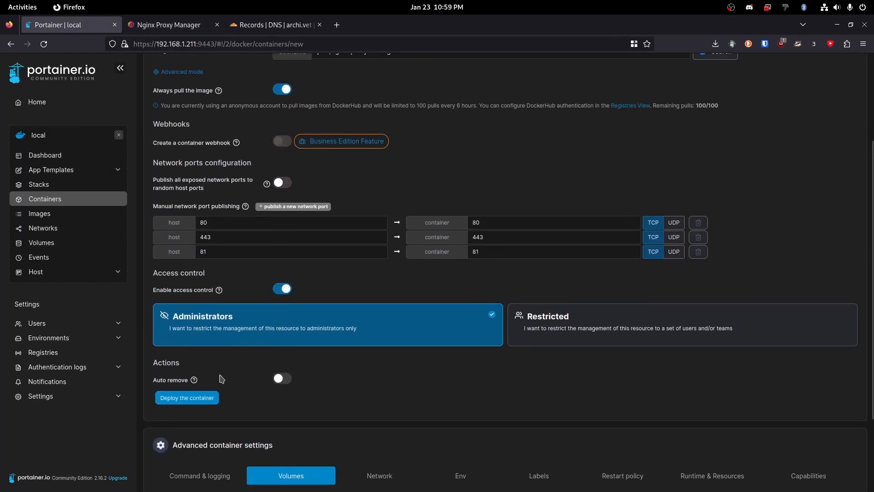
# Deploy the container, fixing the name to NGINXProxyManager without spaces so it runs.
pyautogui.click(187, 397)
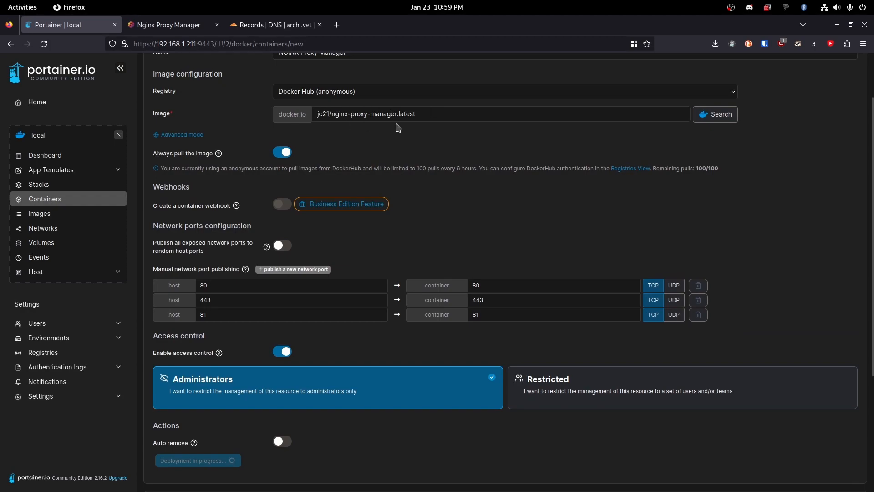
pyautogui.scroll(-3)
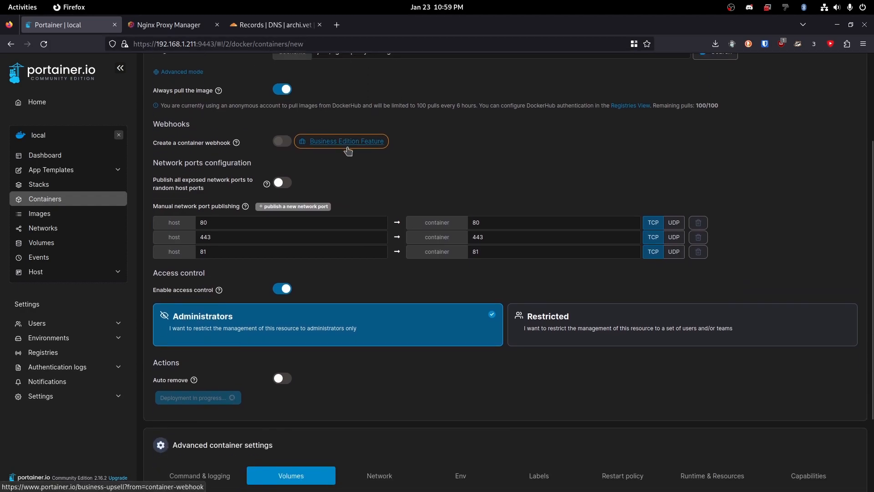
pyautogui.click(185, 398)
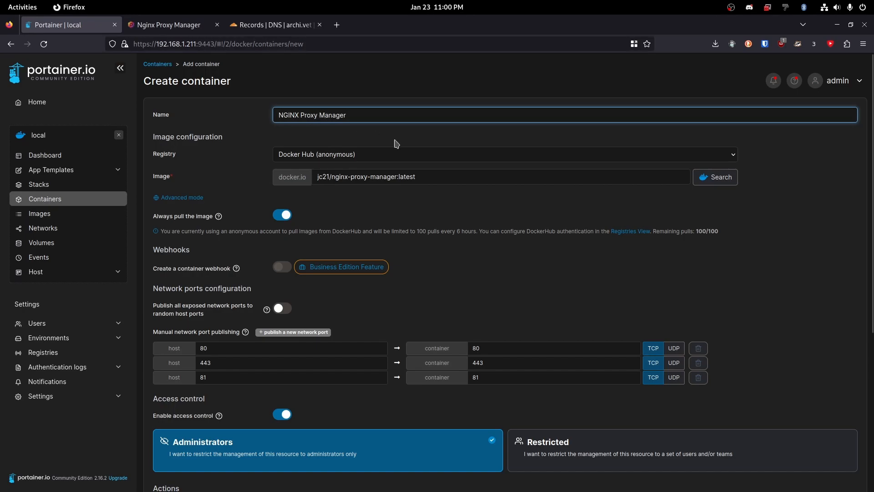
pyautogui.press('Backspace')
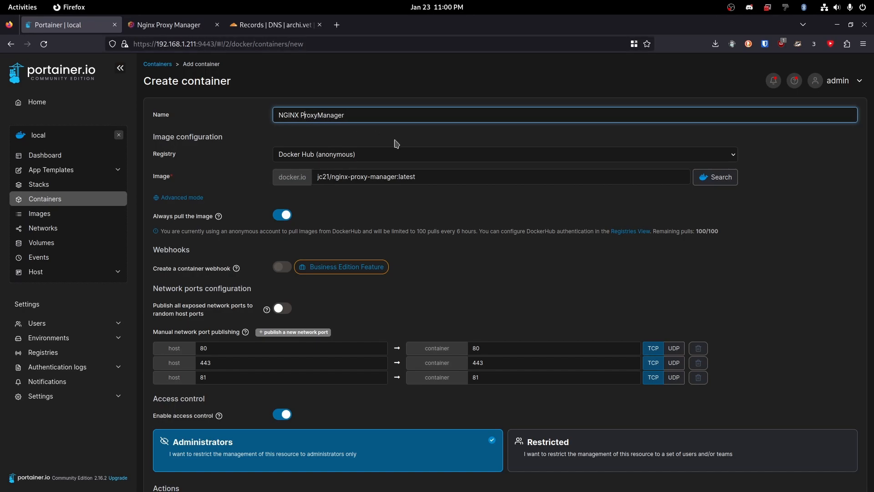
pyautogui.press('BackSpace')
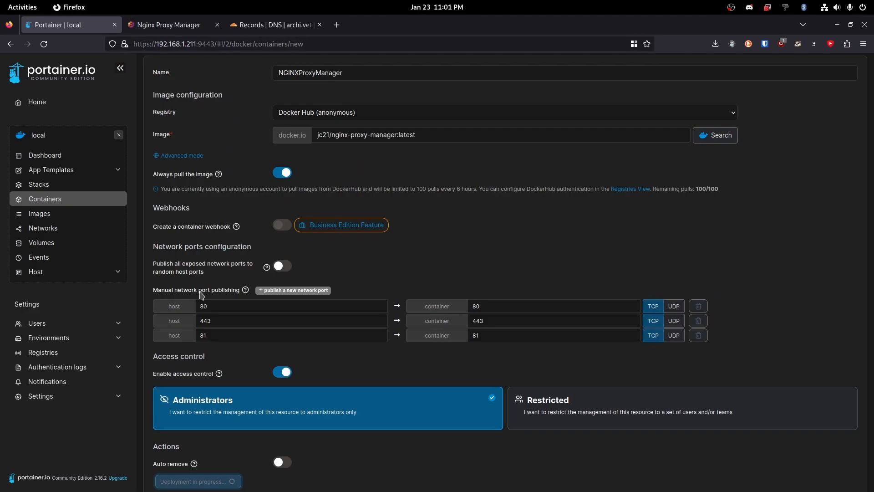
pyautogui.click(198, 481)
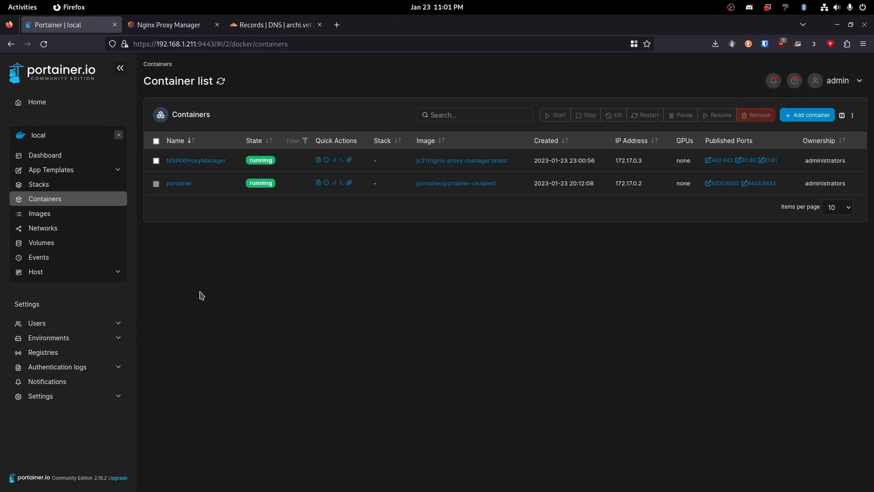
pyautogui.moveTo(195, 160)
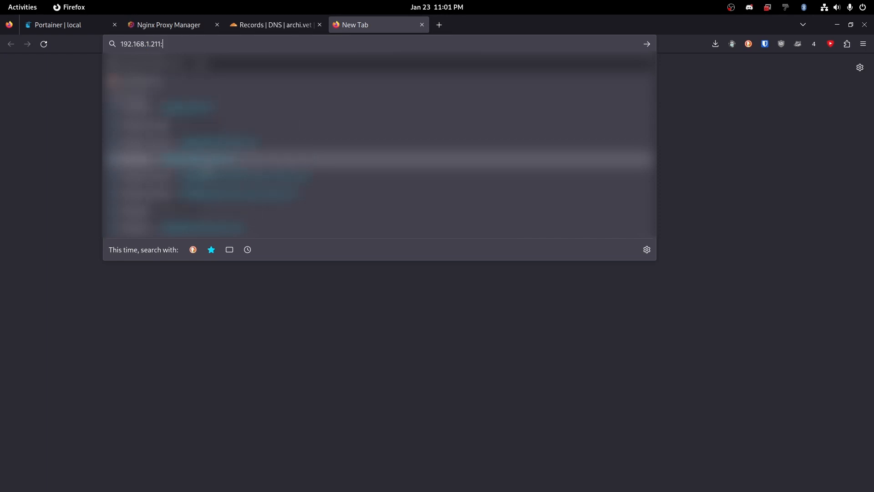
# Browse to 192.168.1.211:81 to reach the Nginx Proxy Manager login page.
pyautogui.write('81/login')
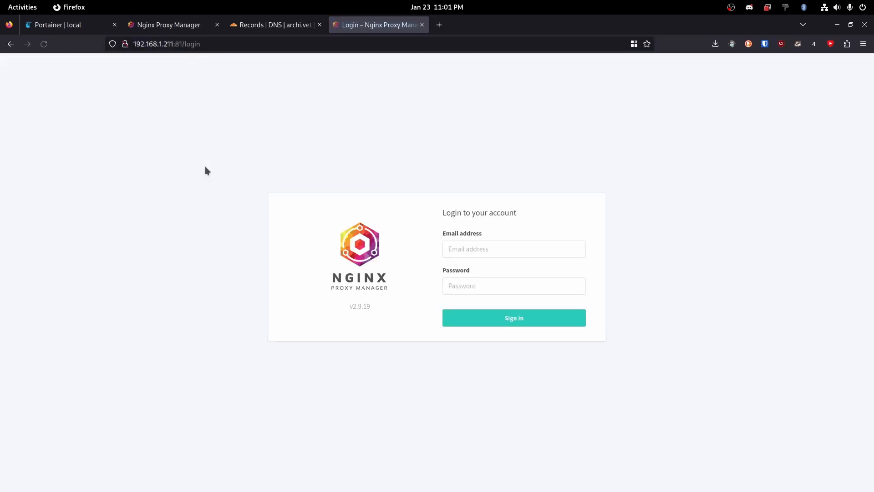
pyautogui.moveTo(255, 179)
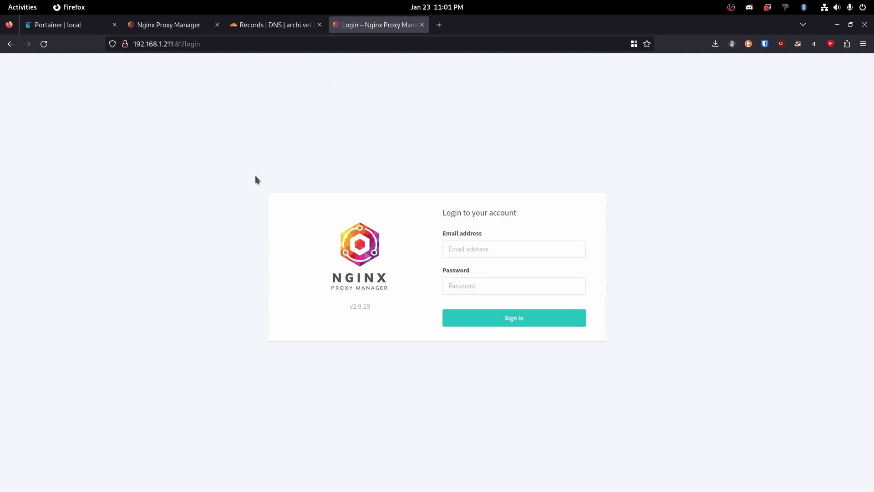
# Sign in with the guide's default admin email and password.
pyautogui.click(167, 25)
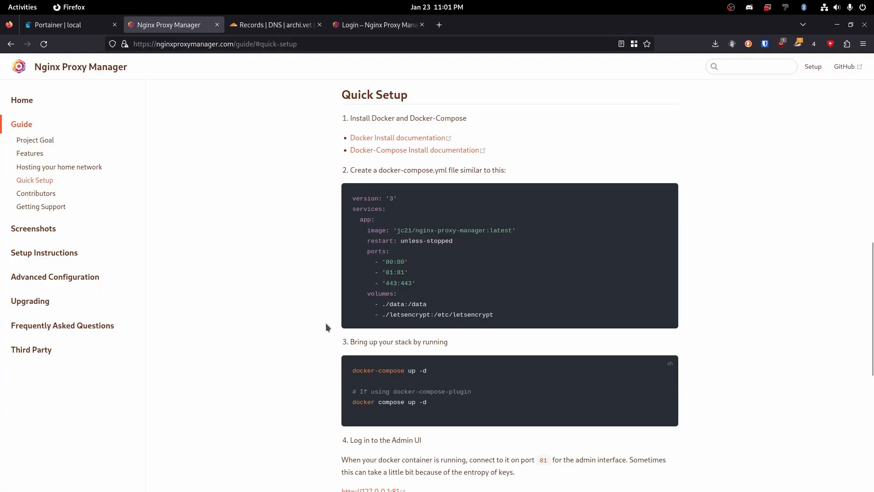
pyautogui.scroll(-3)
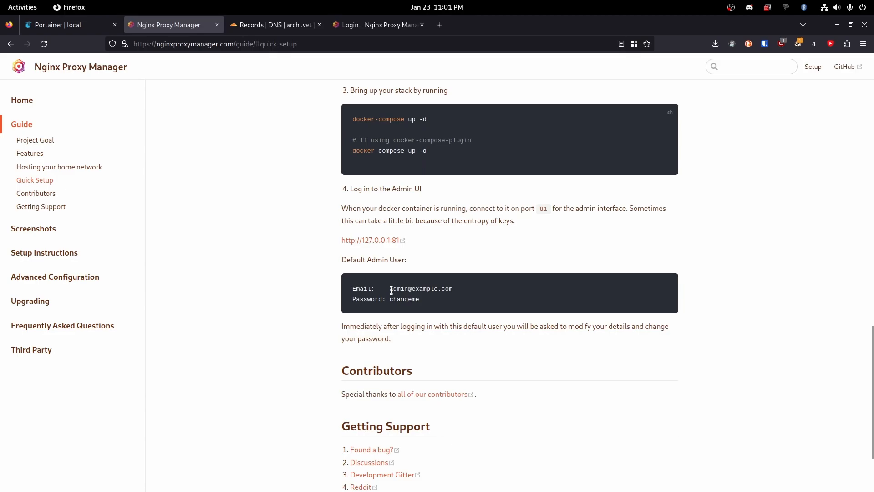
pyautogui.doubleClick(421, 289)
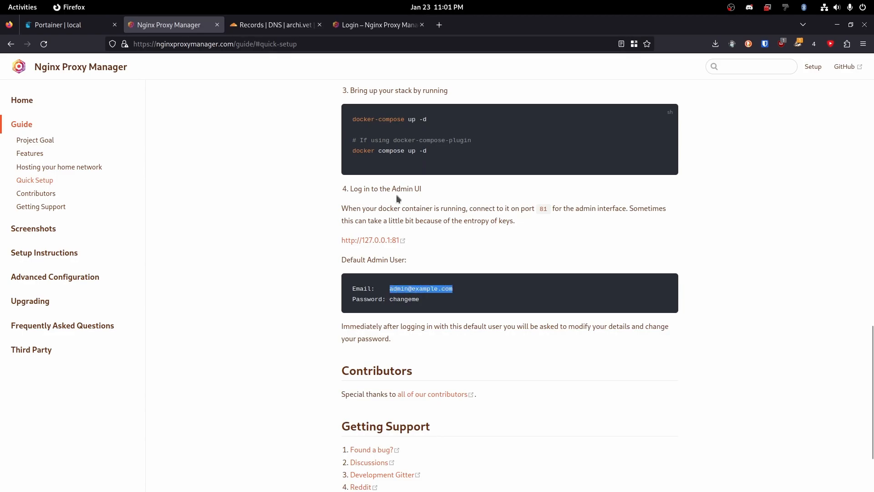
pyautogui.click(376, 25)
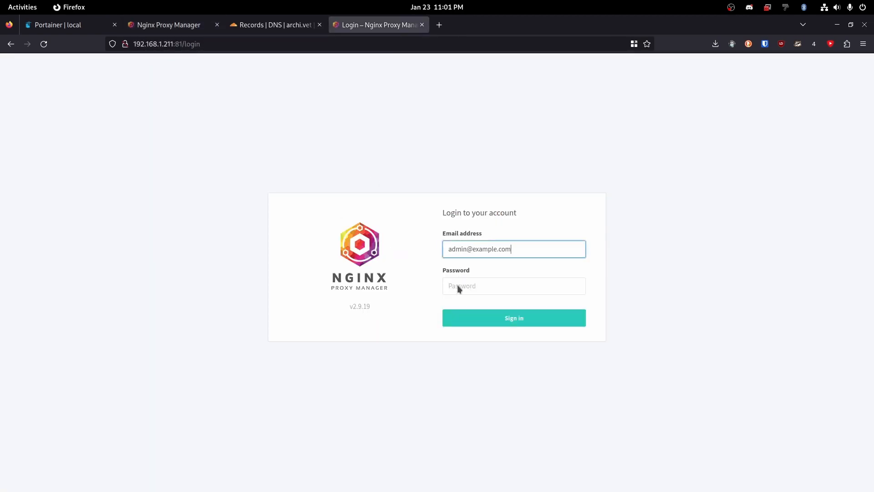
pyautogui.write('password')
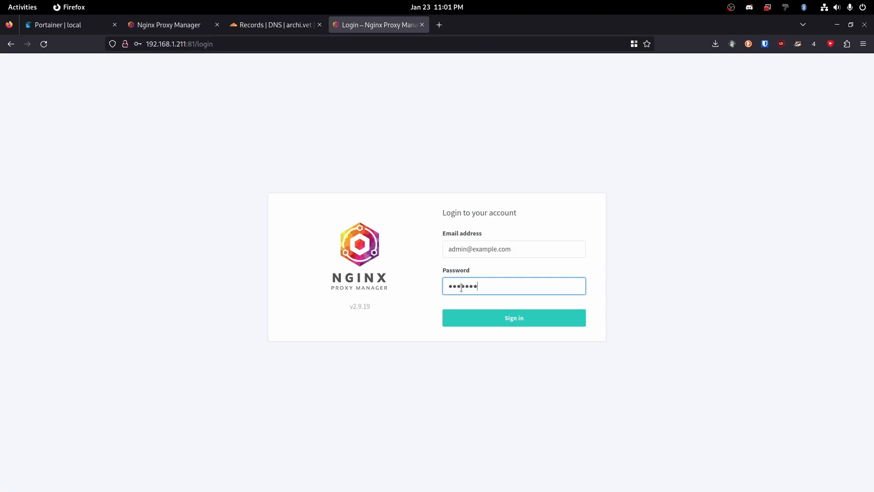
pyautogui.click(513, 317)
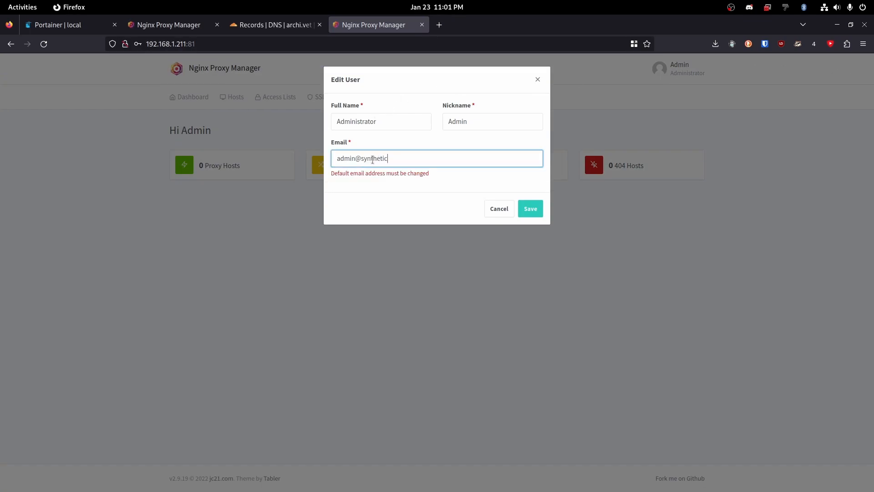
# Change the admin email, set a new password, decline Firefox's save prompt and return to the dashboard.
pyautogui.write('media.group')
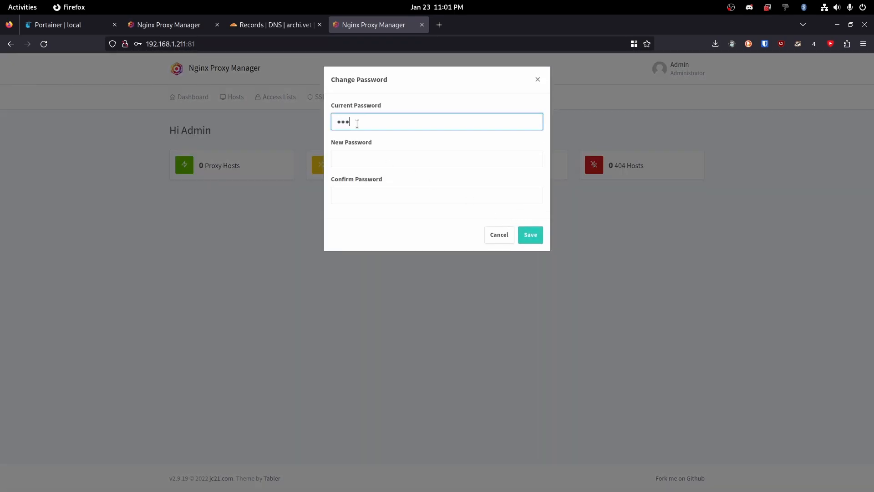
pyautogui.write('●')
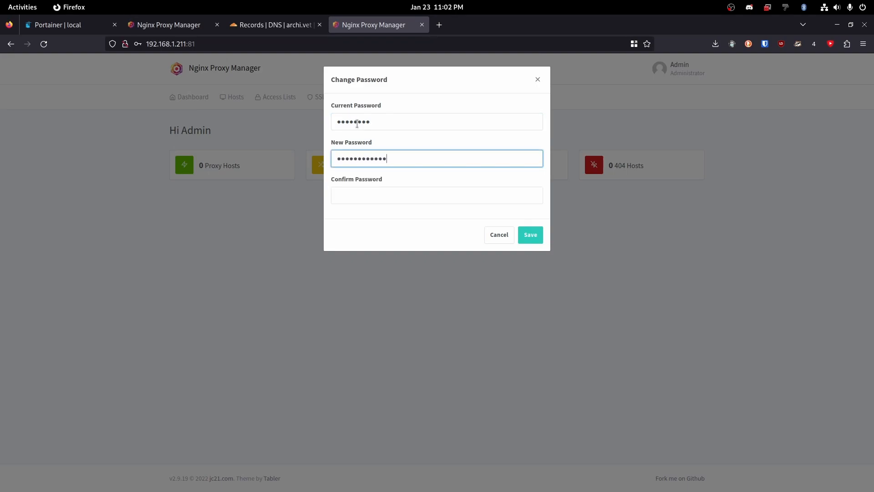
pyautogui.write('••••••')
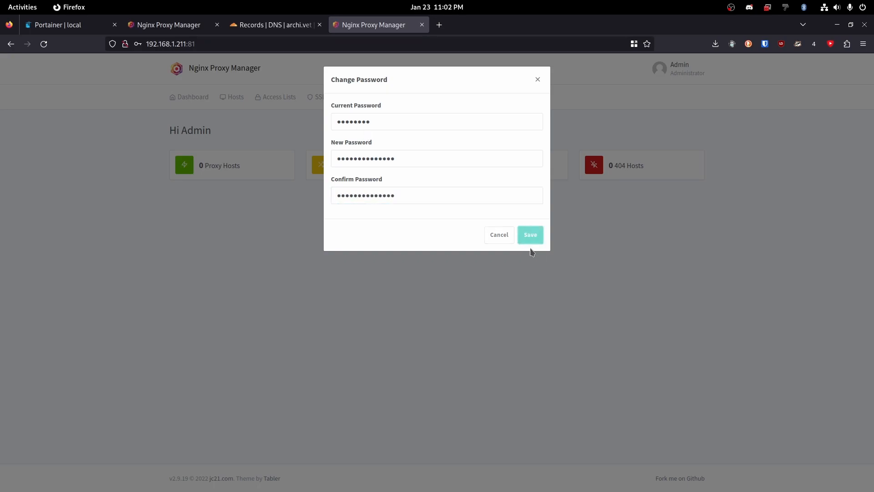
pyautogui.click(529, 234)
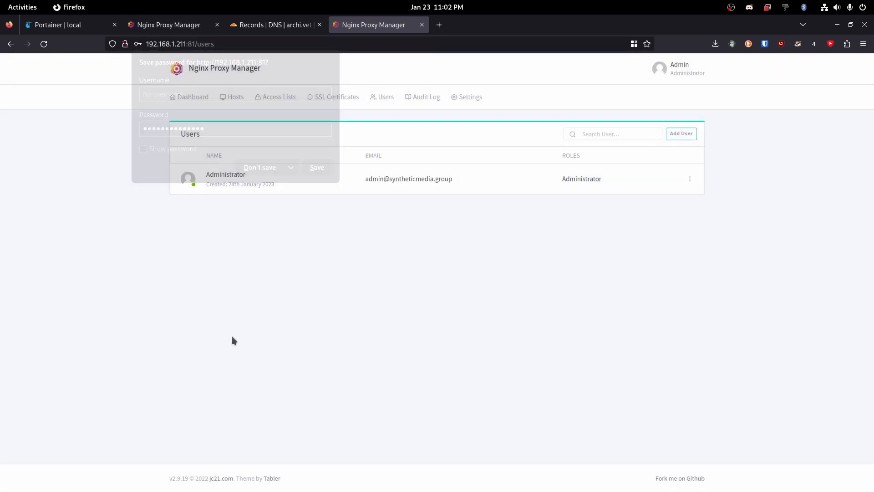
pyautogui.click(260, 169)
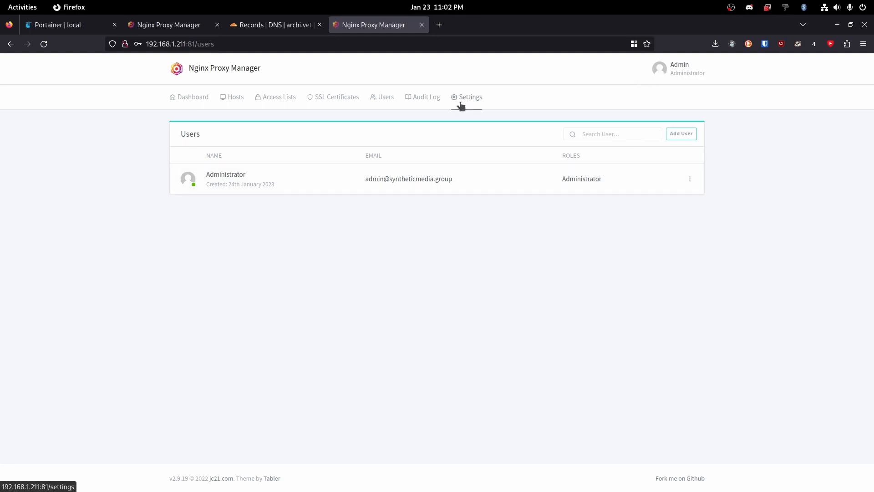
pyautogui.moveTo(192, 96)
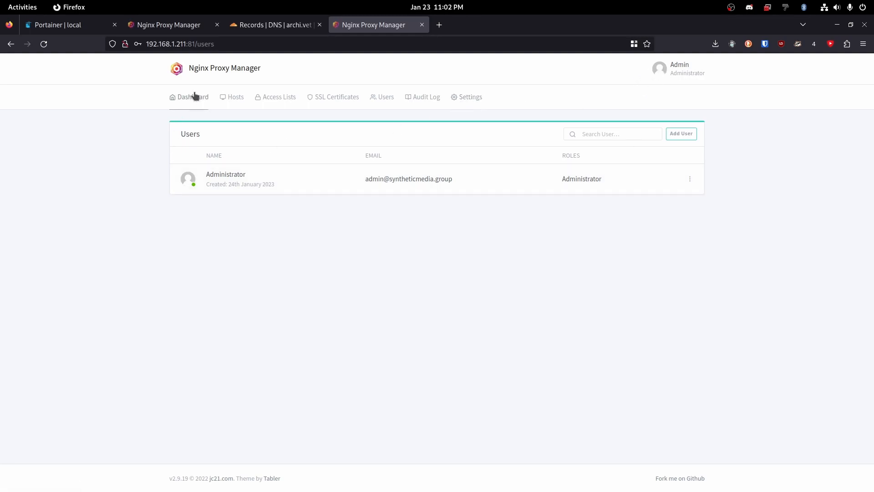
pyautogui.click(192, 97)
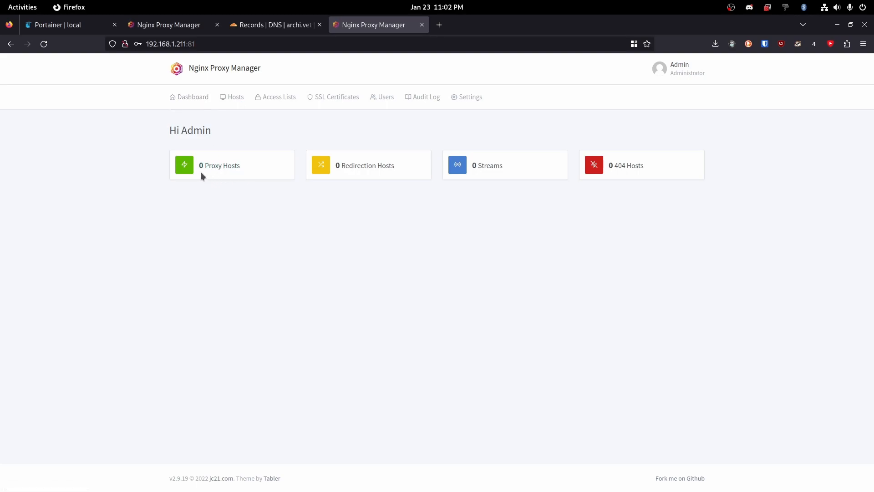
pyautogui.moveTo(334, 179)
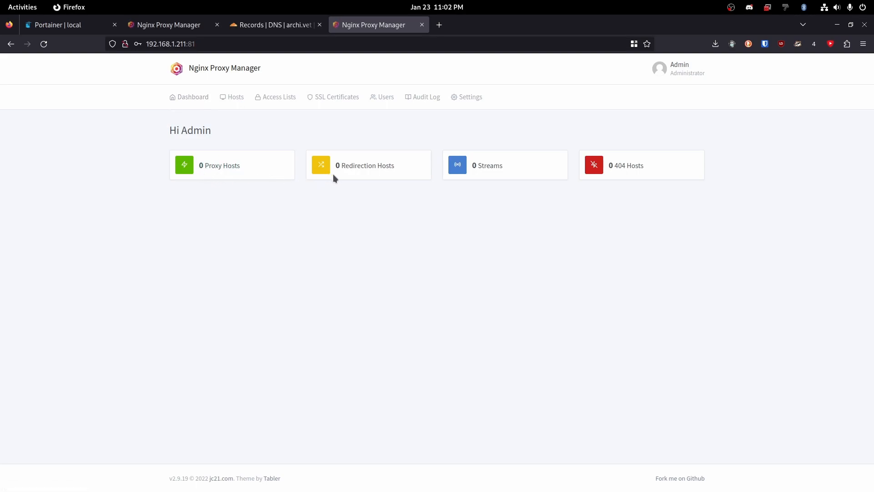
pyautogui.moveTo(615, 179)
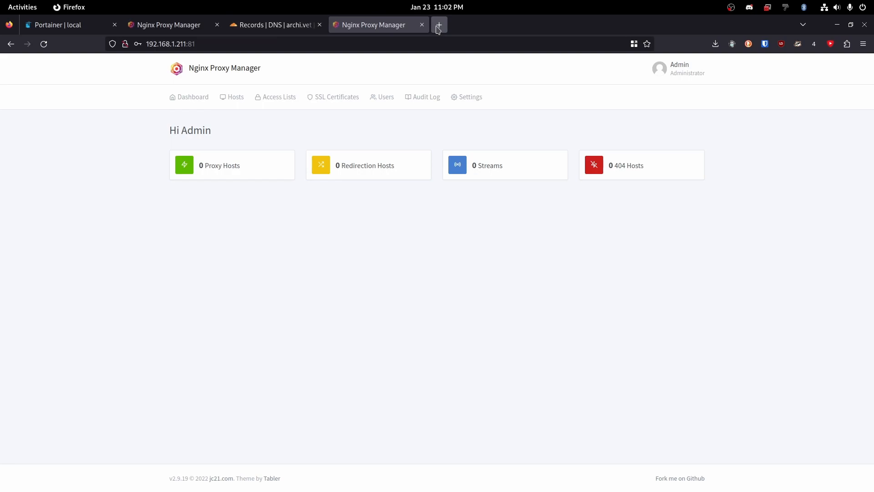
# Bring up the established Nginx Proxy Manager at 192.168.1.203:81 with 18 proxy hosts.
pyautogui.click(439, 25)
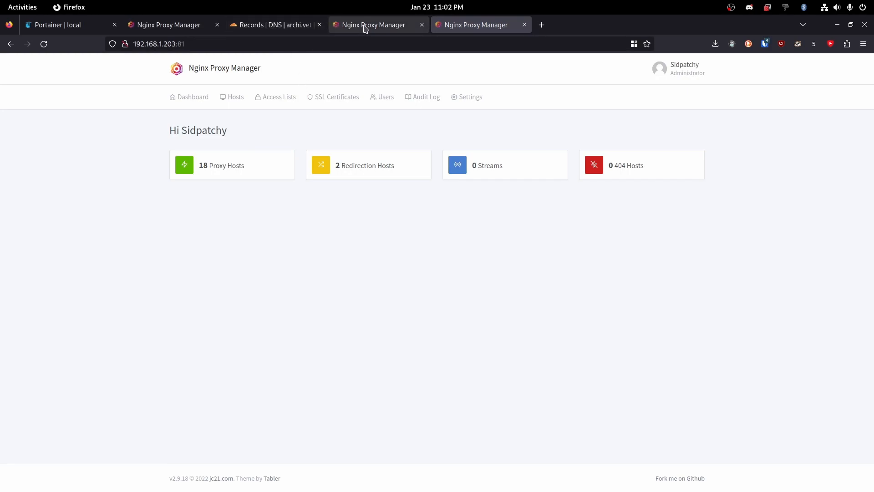
# Search DuckDuckGo for 'what is my ip' to find the network's public address.
pyautogui.click(523, 25)
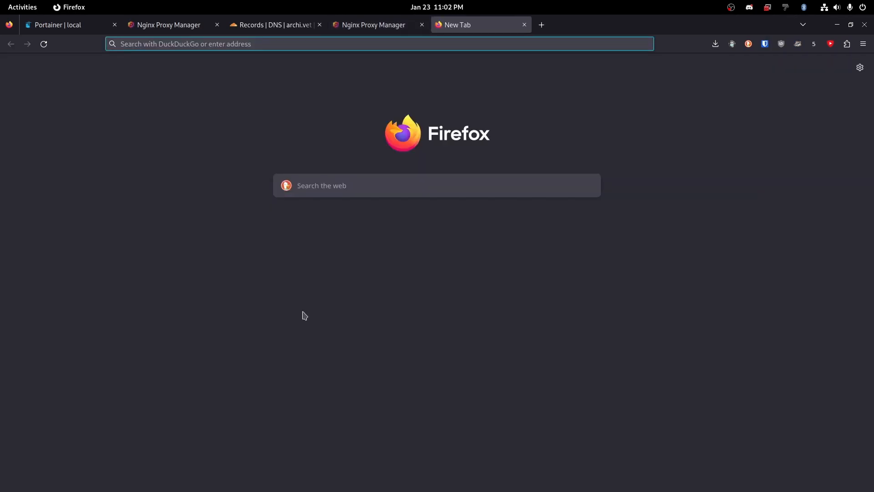
pyautogui.write('https://duckduckgo.com/?t=ffab&q=what+is+my+ip')
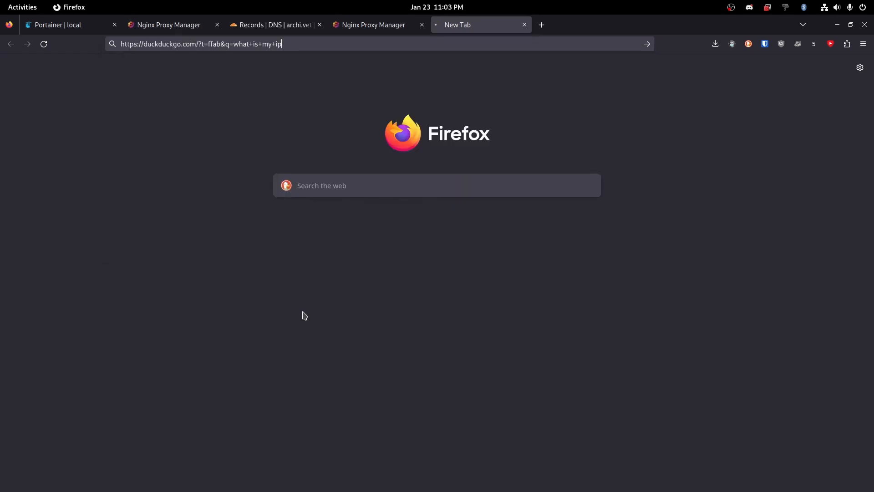
pyautogui.click(372, 25)
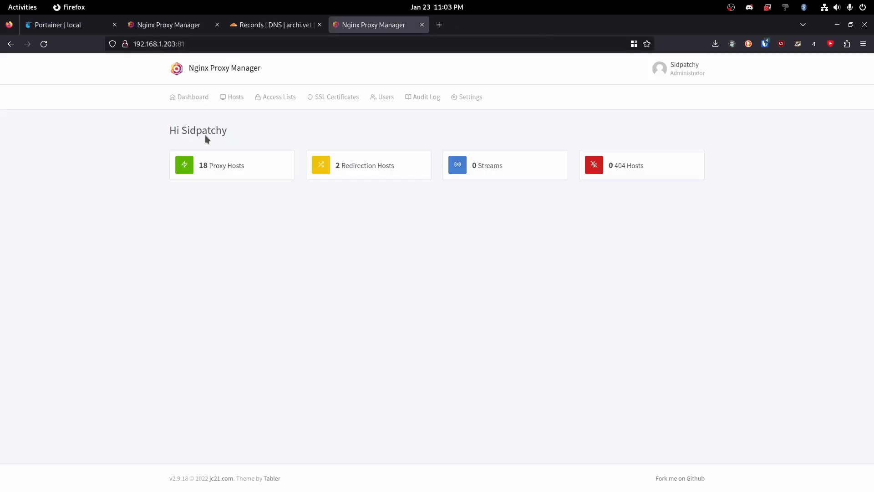
# Start a new A record named portainer in Cloudflare's archi.vet DNS records.
pyautogui.click(273, 25)
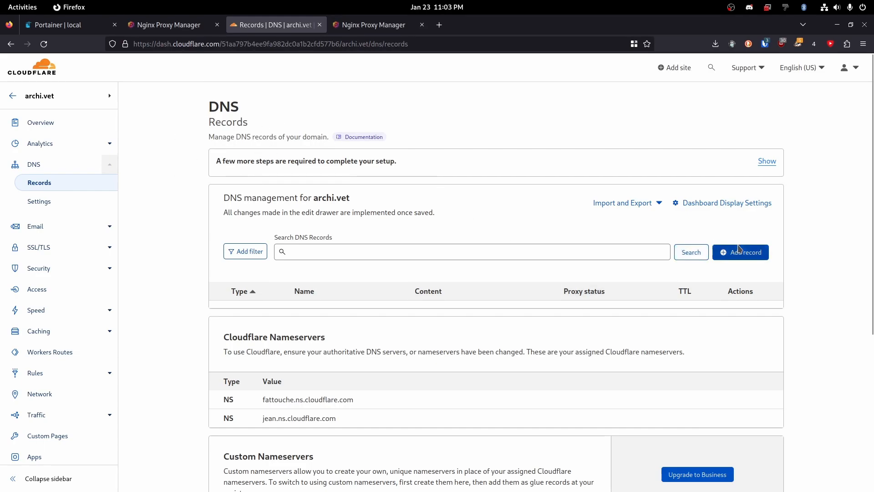
pyautogui.click(740, 252)
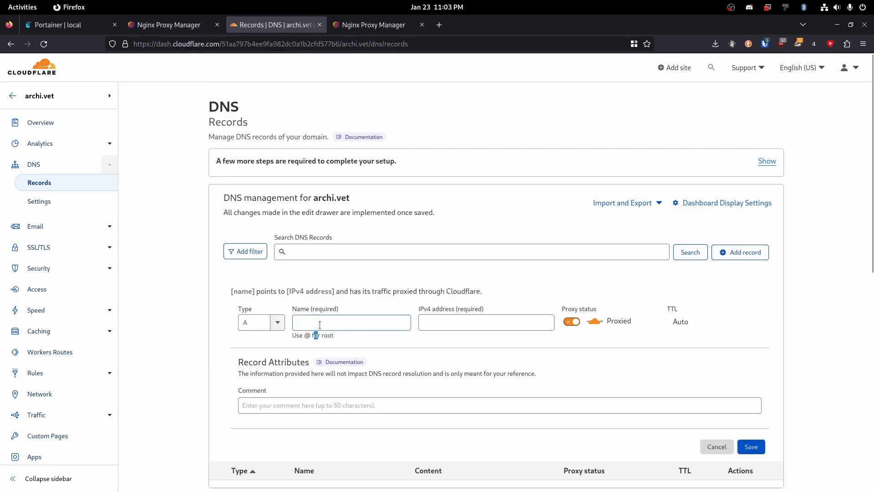
pyautogui.click(352, 323)
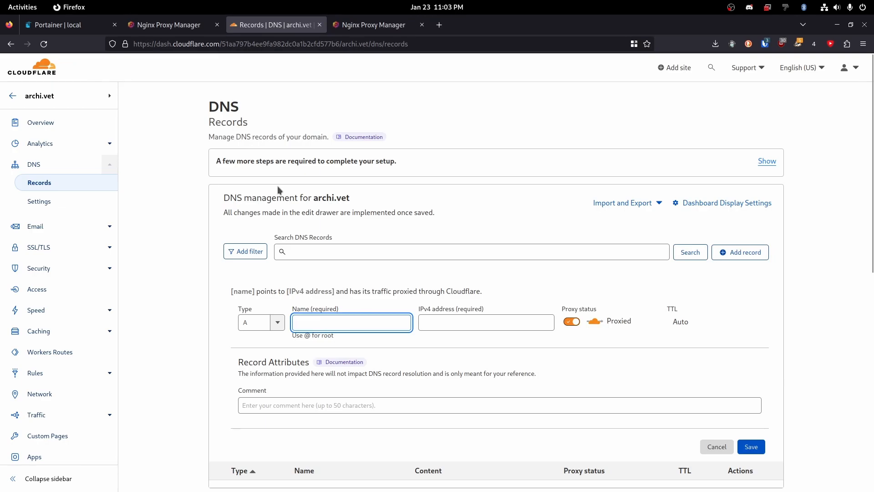
pyautogui.write('portainer')
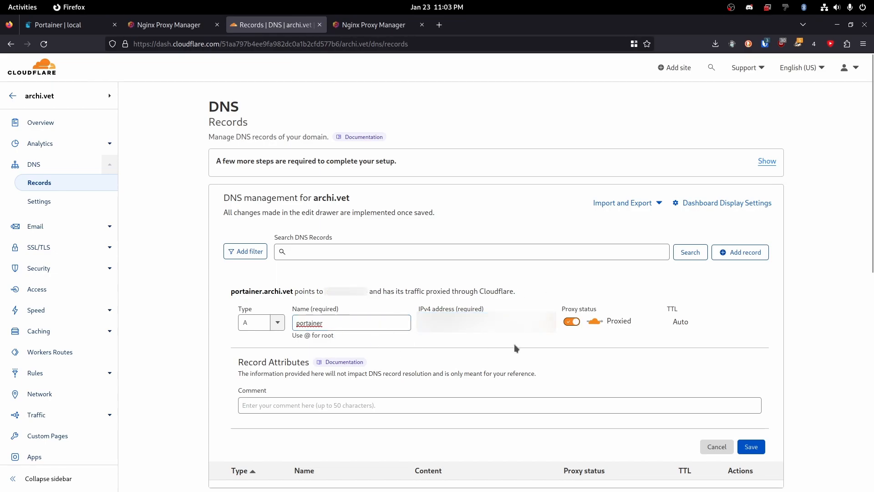
# Comment the record 'For docker tutorial series' and save it as proxied.
pyautogui.write('For')
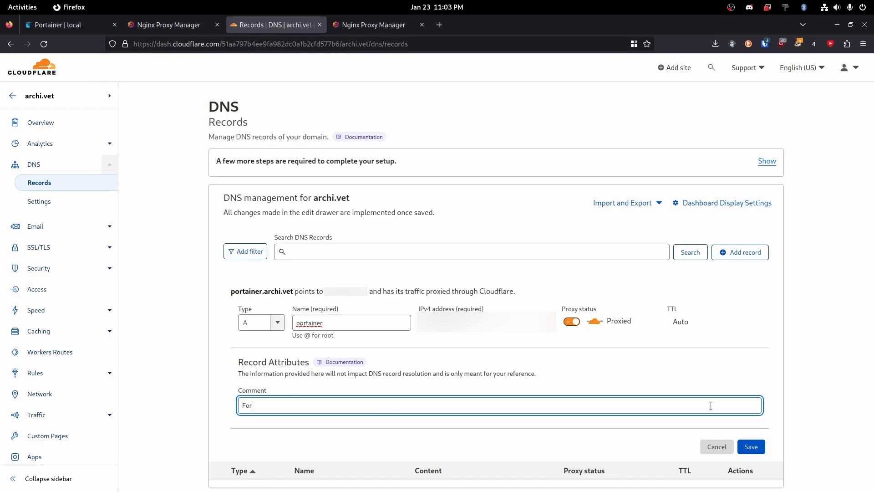
pyautogui.write('Tutu')
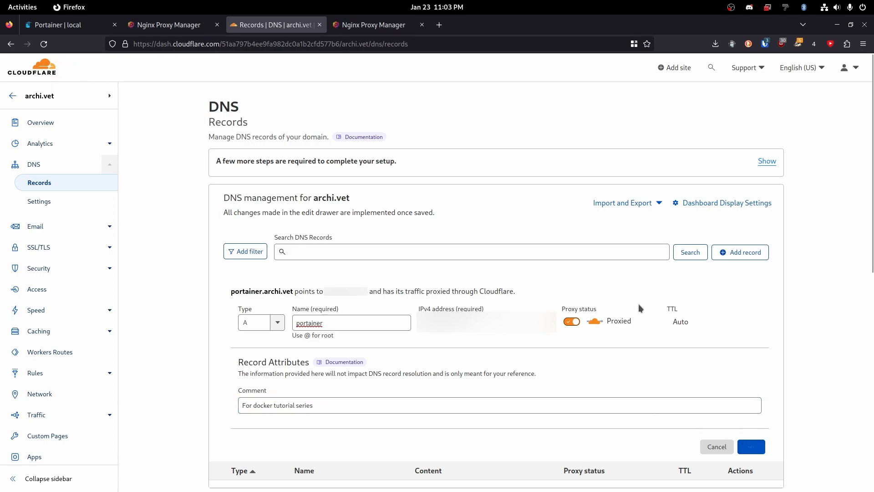
pyautogui.click(716, 446)
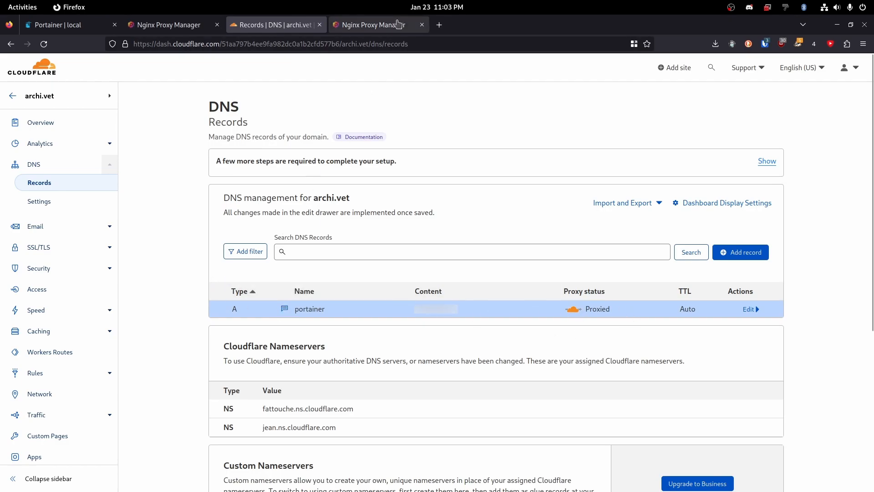
# Visit portainer.archi.vet, which returns an openresty 404, then go back to the proxy manager.
pyautogui.write('portainer.archi.vet')
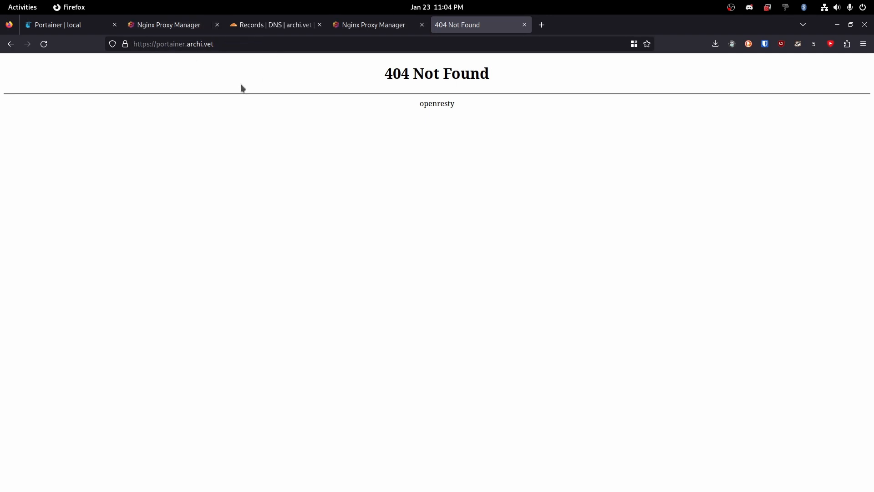
pyautogui.click(372, 24)
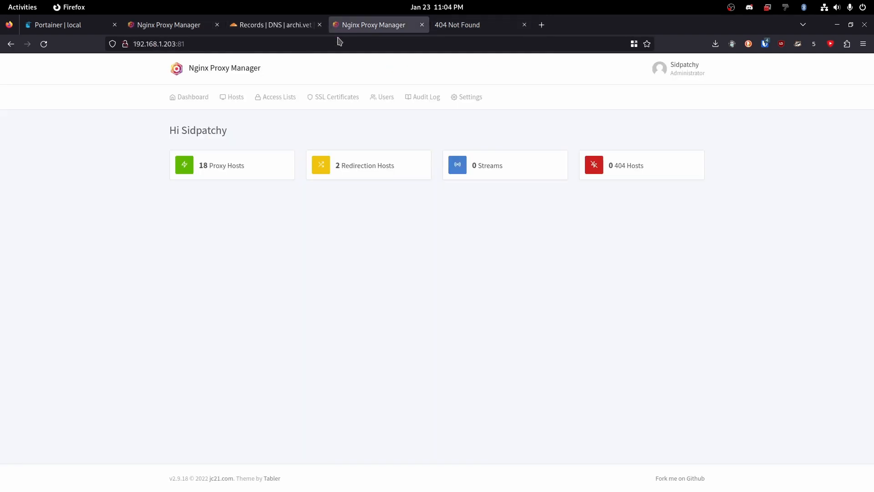
pyautogui.moveTo(221, 165)
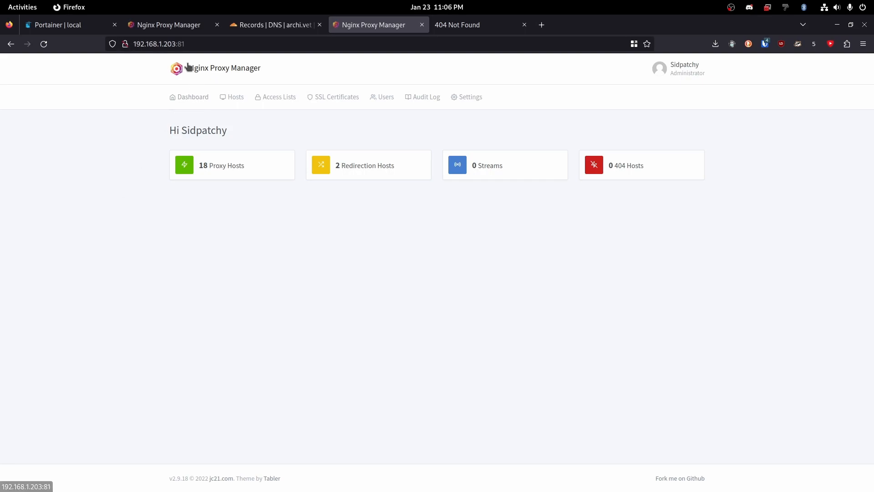
pyautogui.click(159, 44)
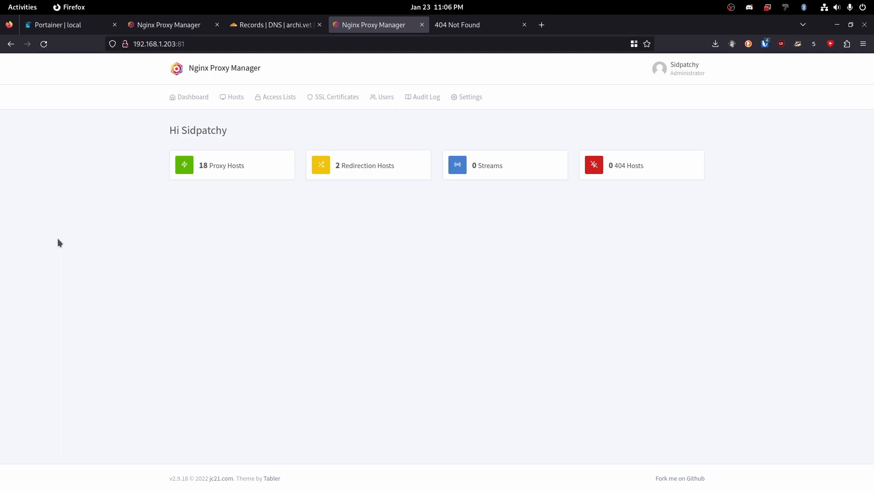
pyautogui.moveTo(60, 242)
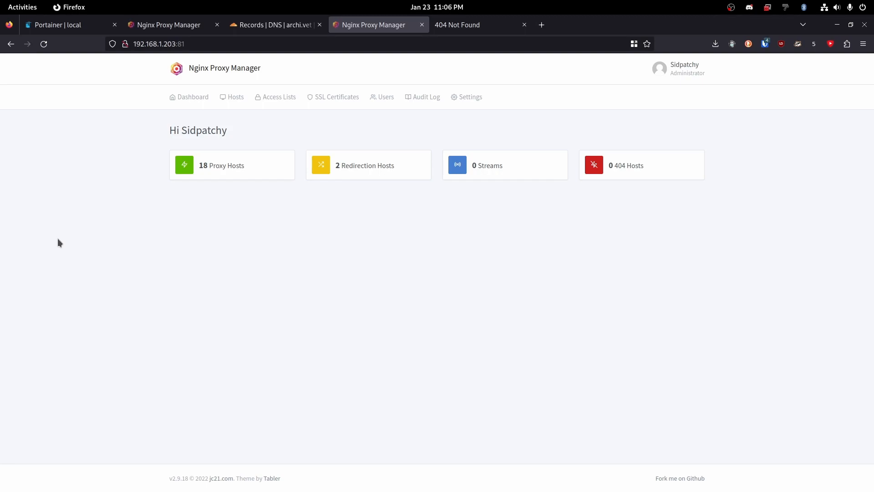
pyautogui.moveTo(279, 96)
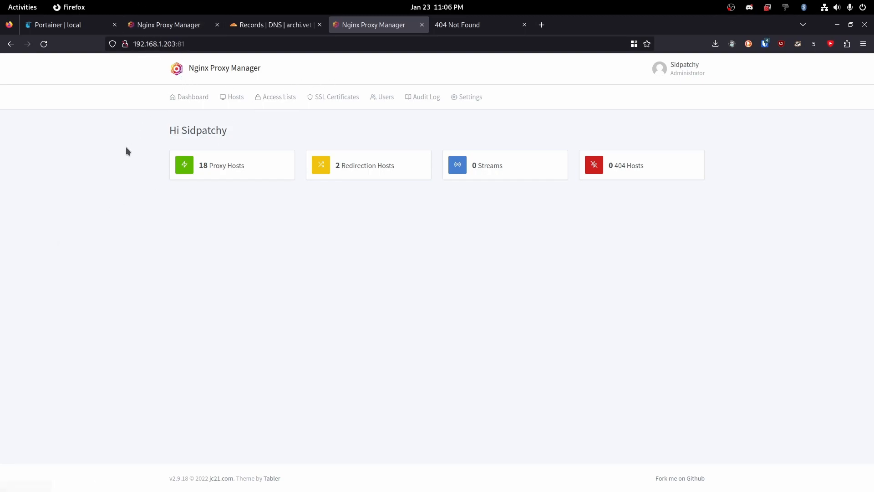
# Begin a new proxy host with domain name portainer.archi.vet.
pyautogui.click(231, 165)
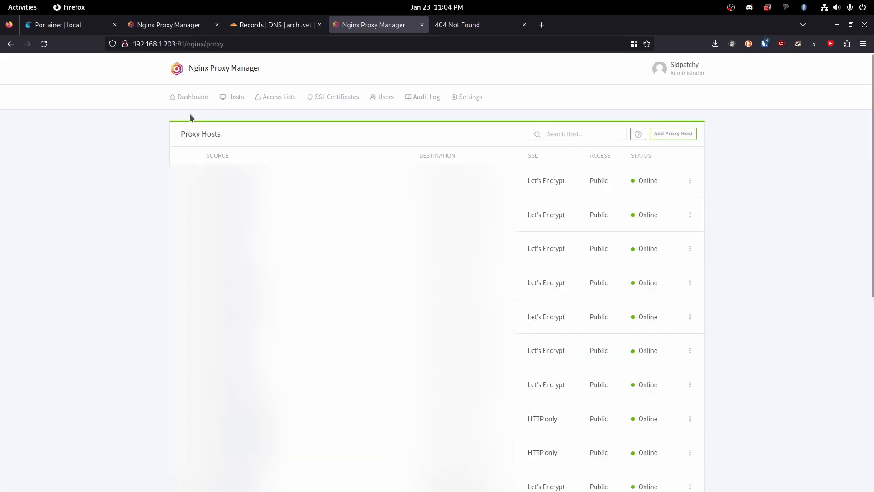
pyautogui.moveTo(679, 232)
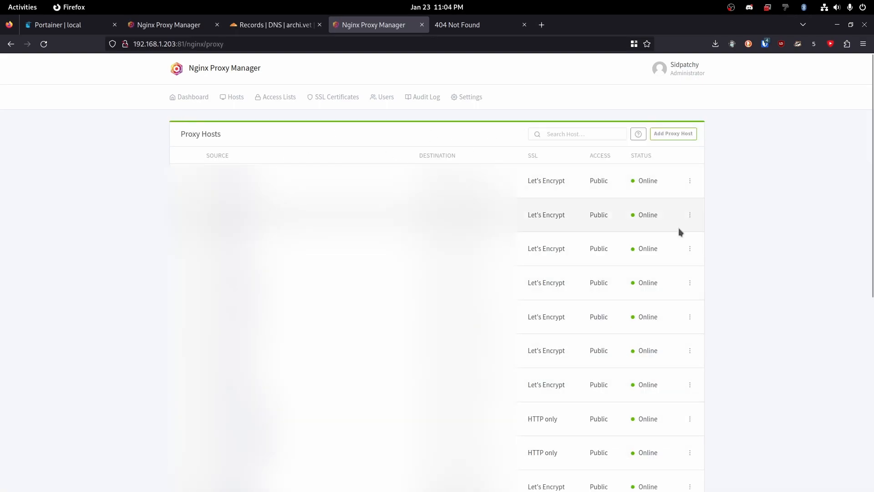
pyautogui.click(672, 133)
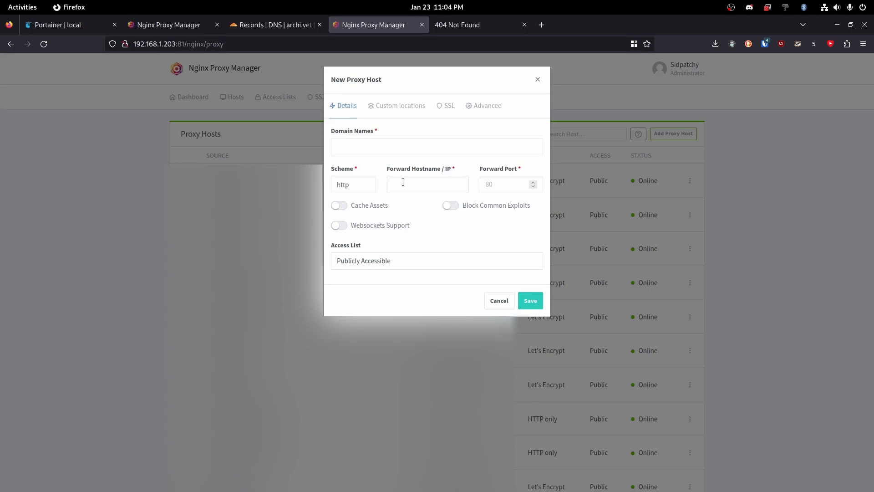
pyautogui.click(436, 146)
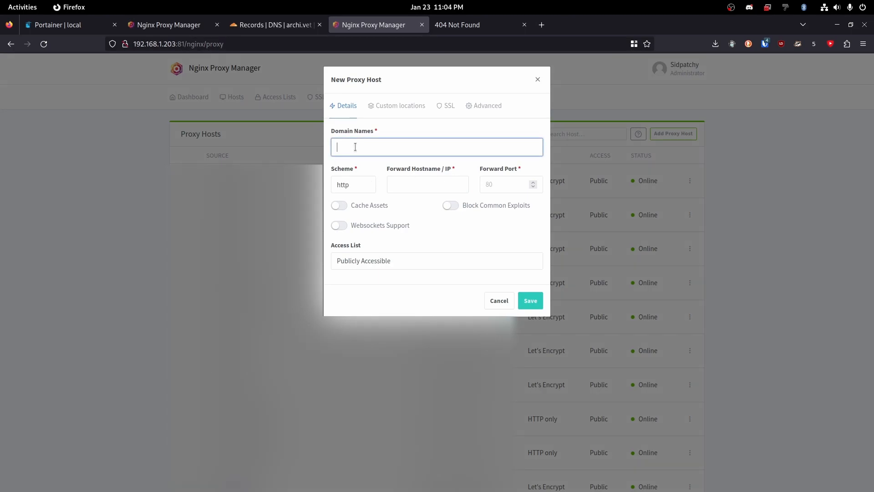
pyautogui.write('portainer')
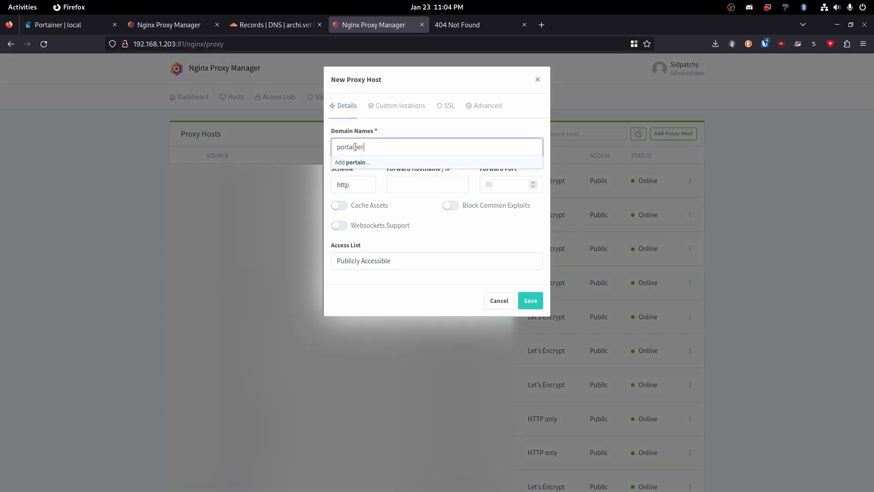
pyautogui.write('.archi.vet')
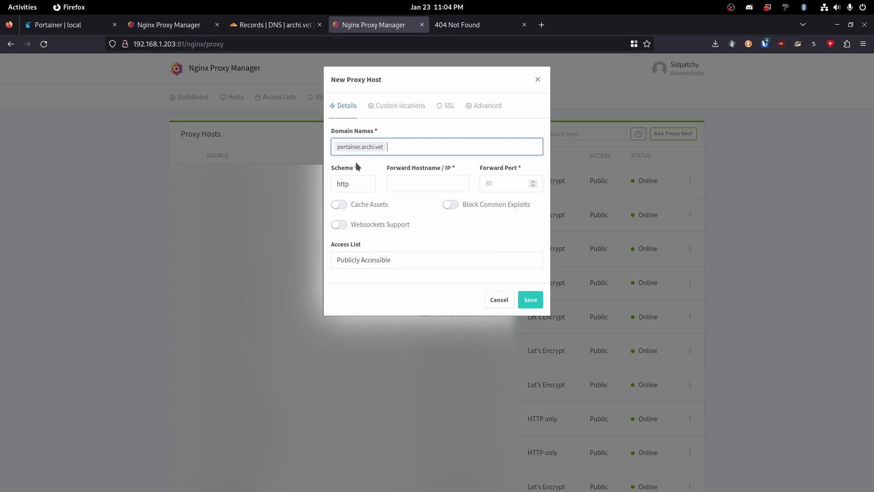
pyautogui.moveTo(304, 58)
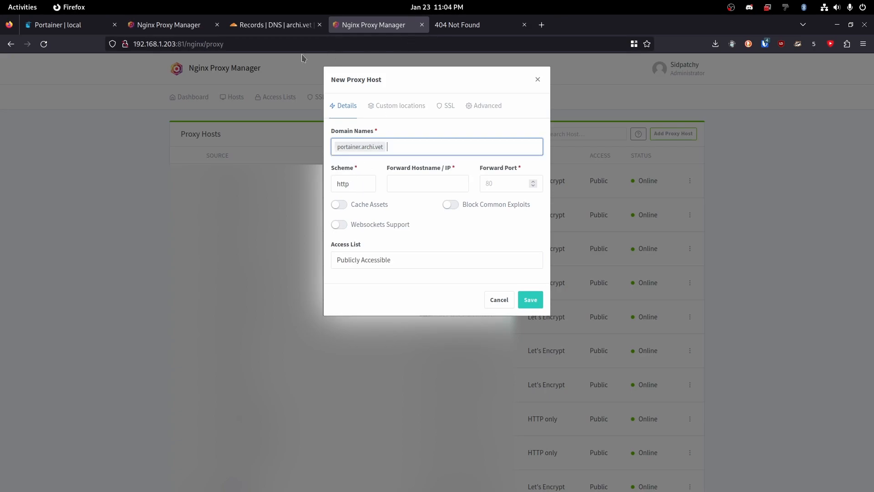
# Forward it over https to 192.168.1.211 on port 9443.
pyautogui.click(67, 24)
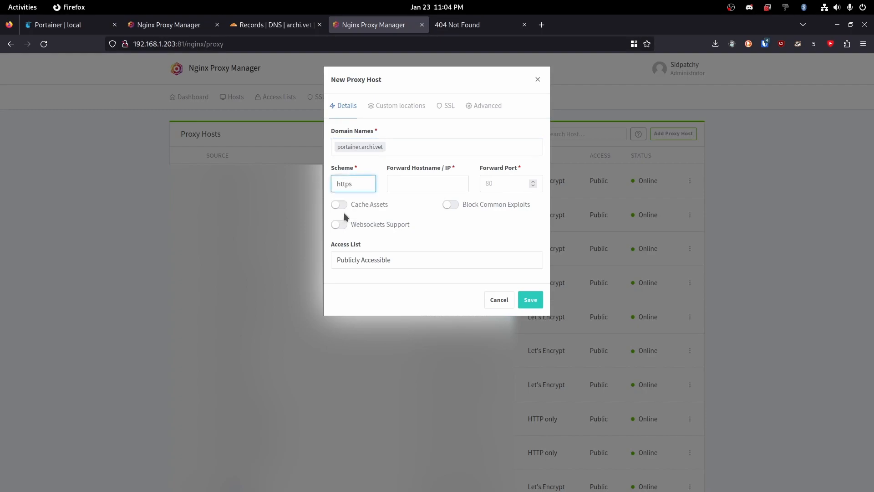
pyautogui.click(427, 183)
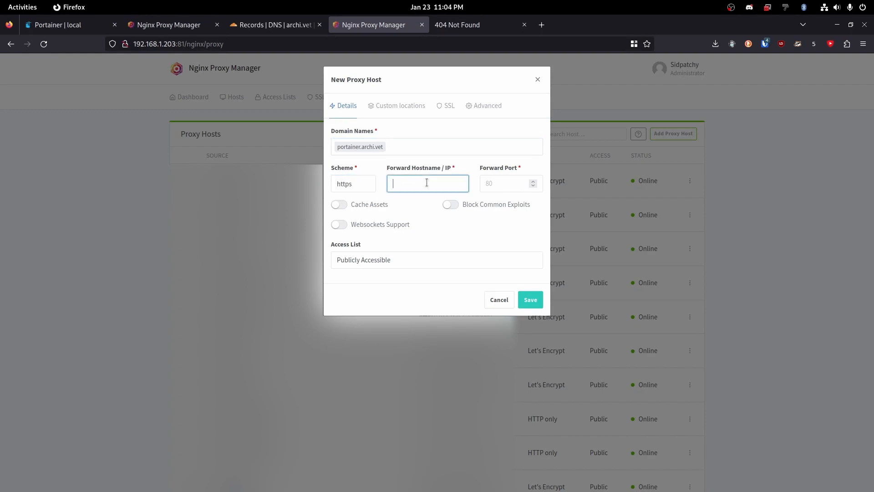
pyautogui.write('192.168.1.211')
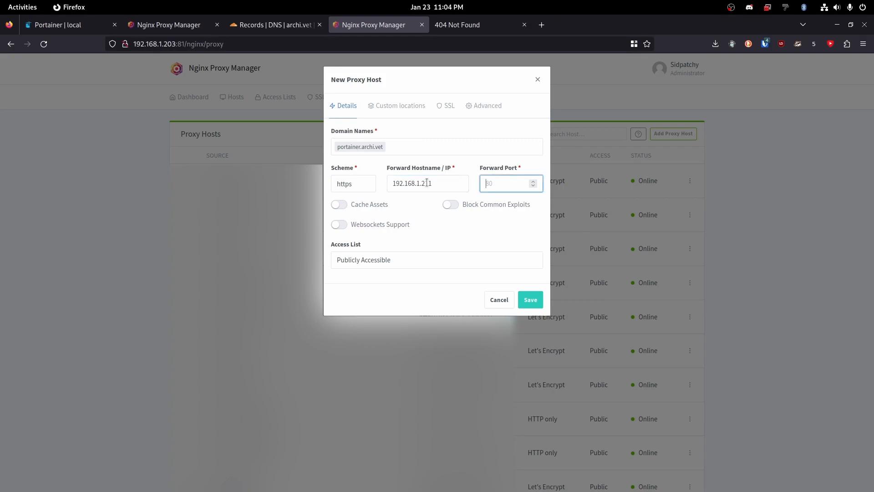
pyautogui.write('9')
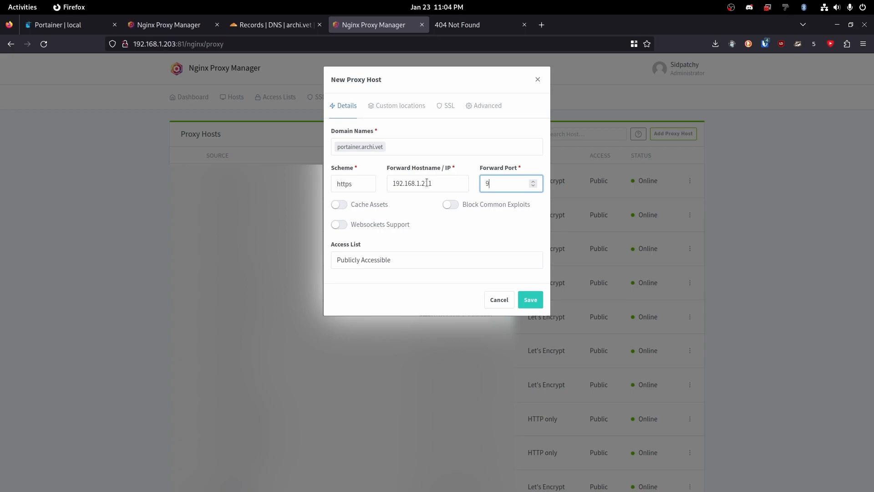
pyautogui.write('443')
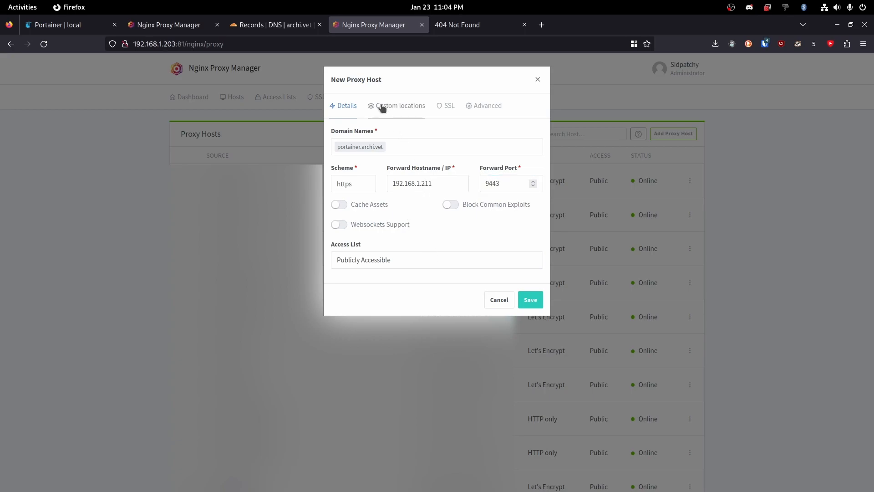
# Request a new Let's Encrypt certificate for the host with Force SSL enabled.
pyautogui.click(399, 105)
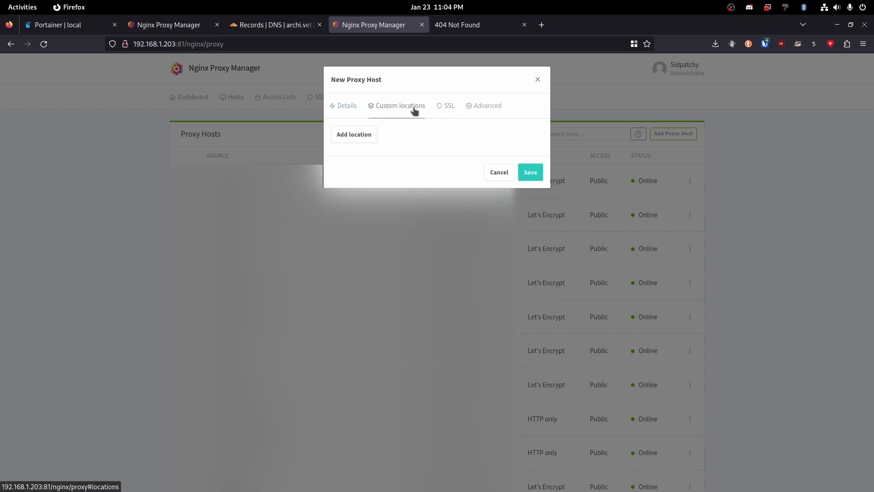
pyautogui.click(448, 106)
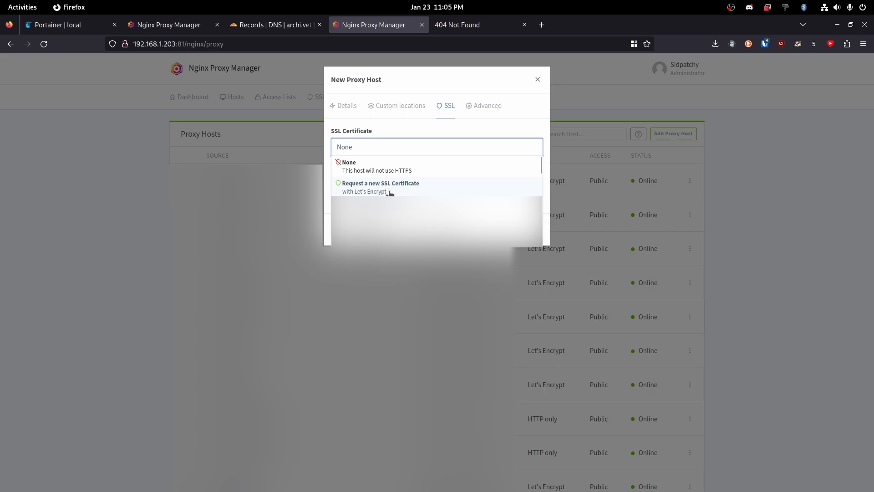
pyautogui.click(381, 187)
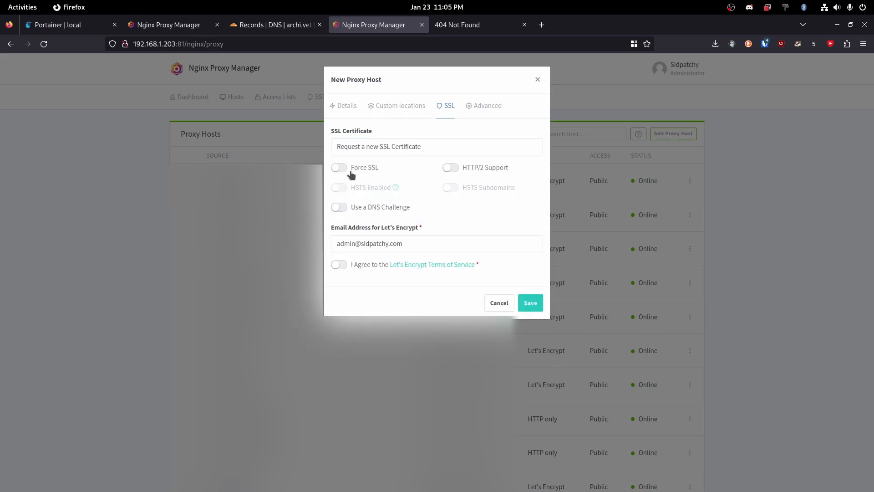
pyautogui.moveTo(381, 179)
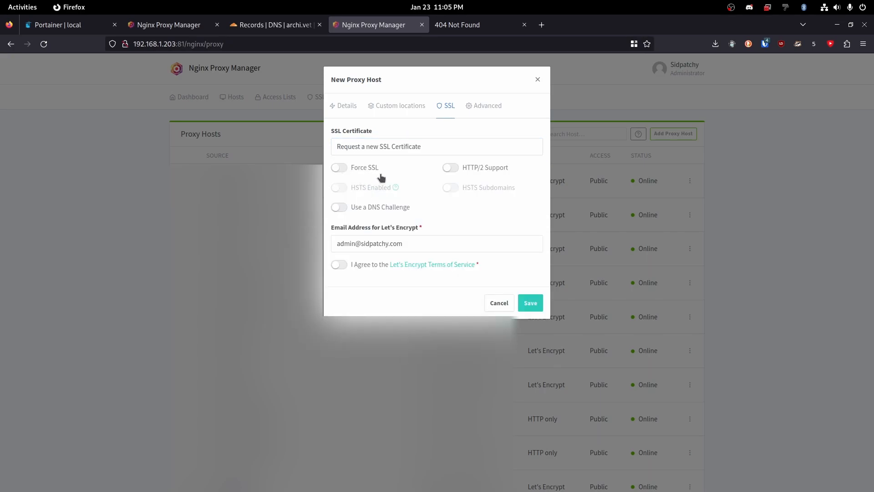
pyautogui.click(338, 168)
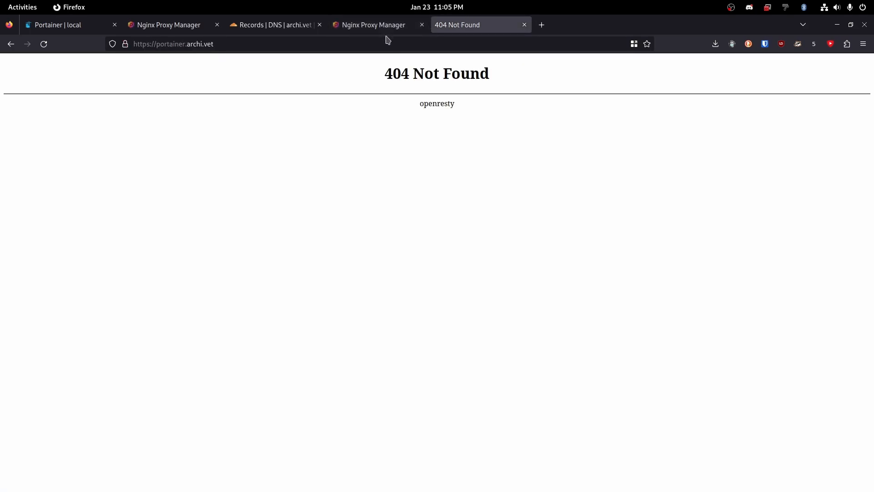
# Agree to the Let's Encrypt terms and save the portainer.archi.vet proxy host.
pyautogui.click(61, 24)
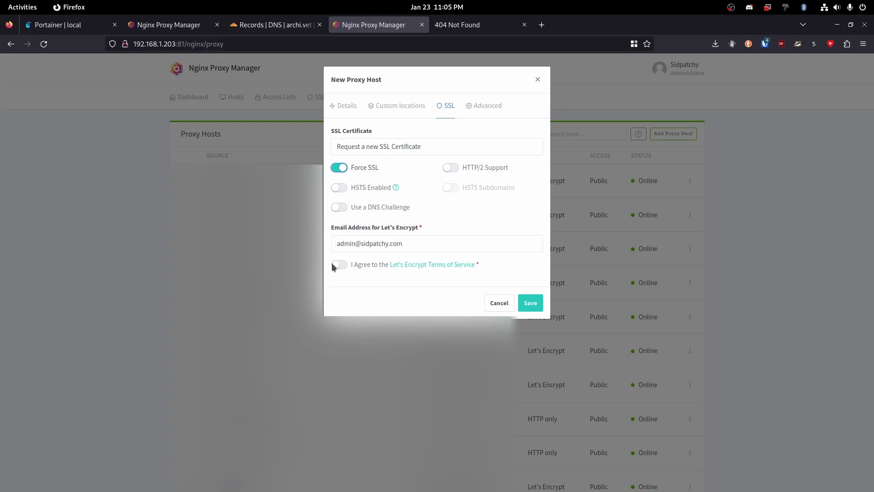
pyautogui.click(339, 264)
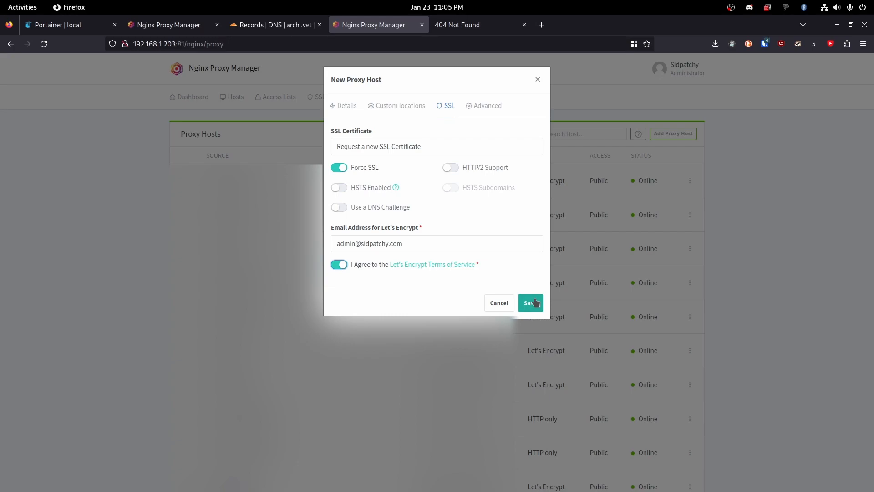
pyautogui.click(529, 302)
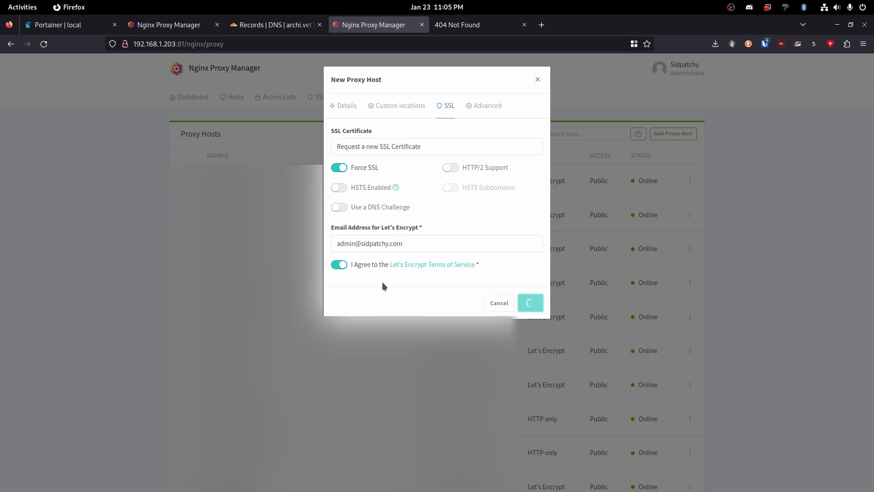
pyautogui.click(529, 302)
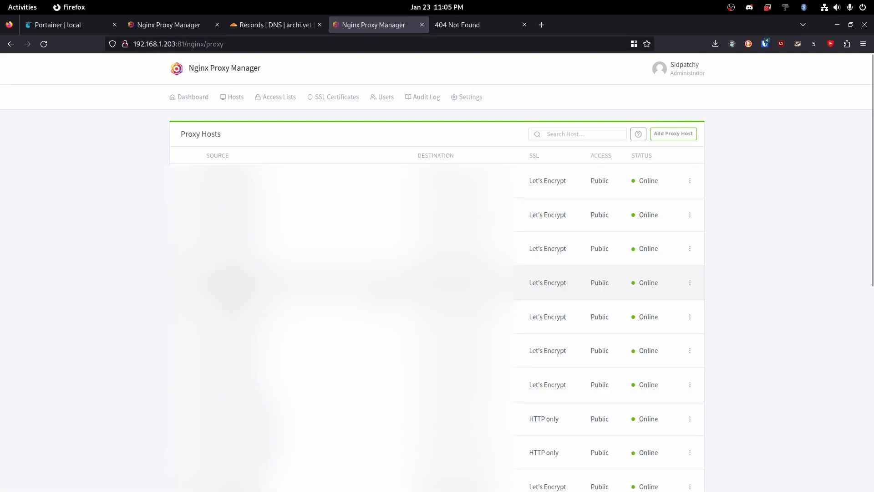
pyautogui.click(473, 24)
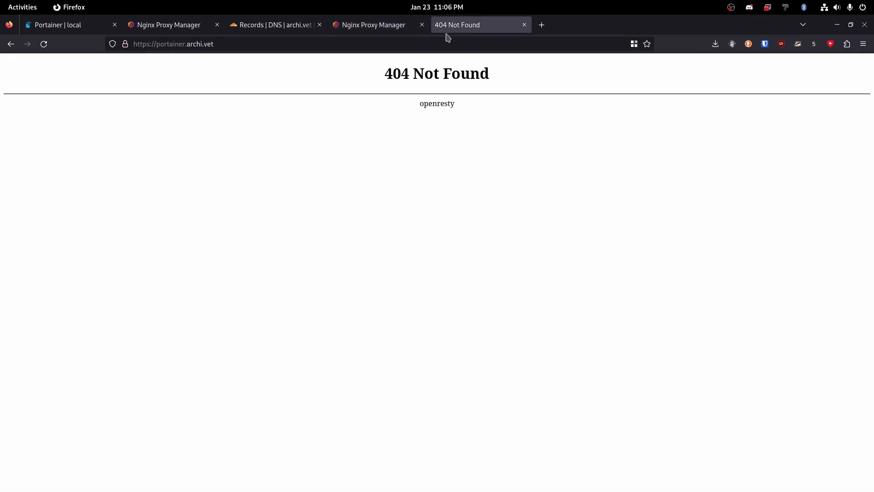
pyautogui.moveTo(134, 65)
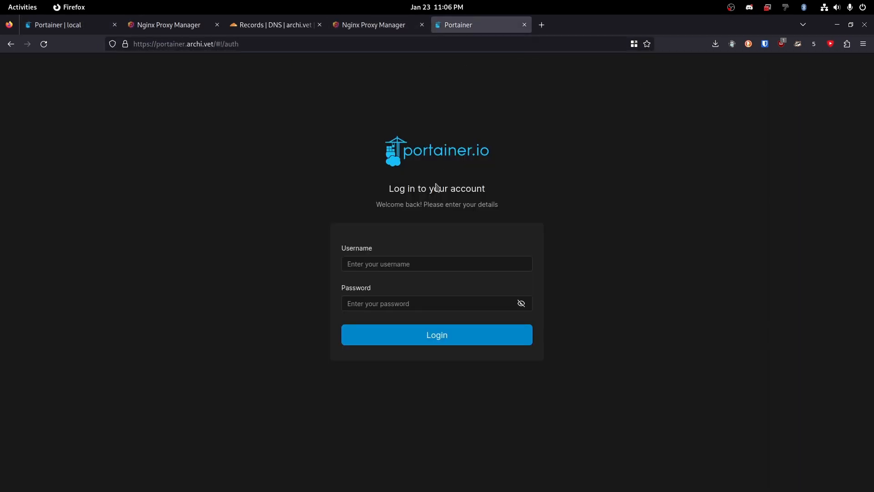
pyautogui.write('admin')
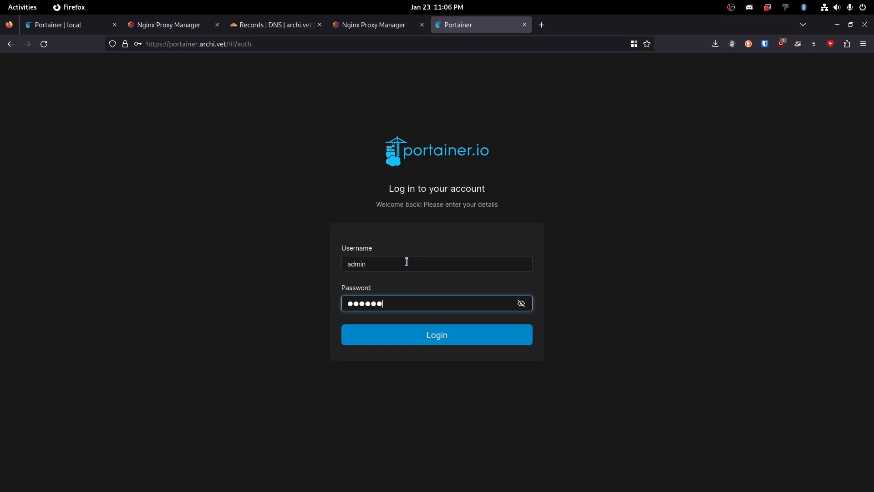
pyautogui.click(437, 334)
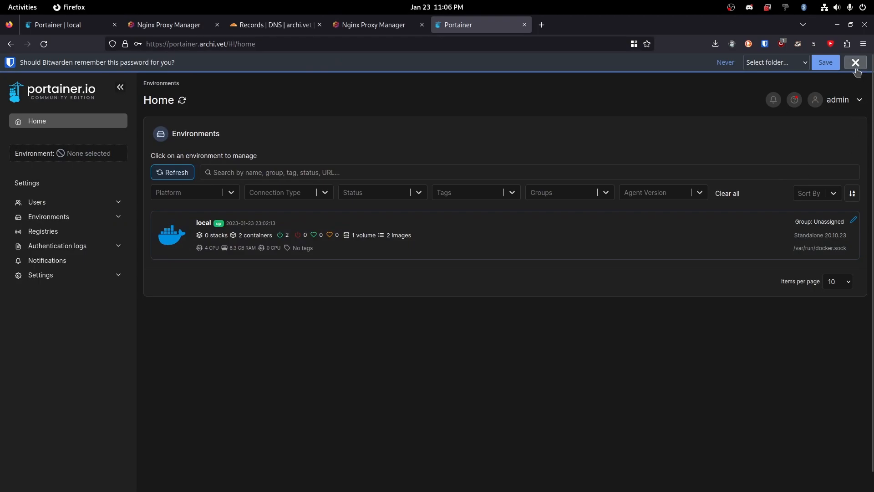
pyautogui.click(856, 62)
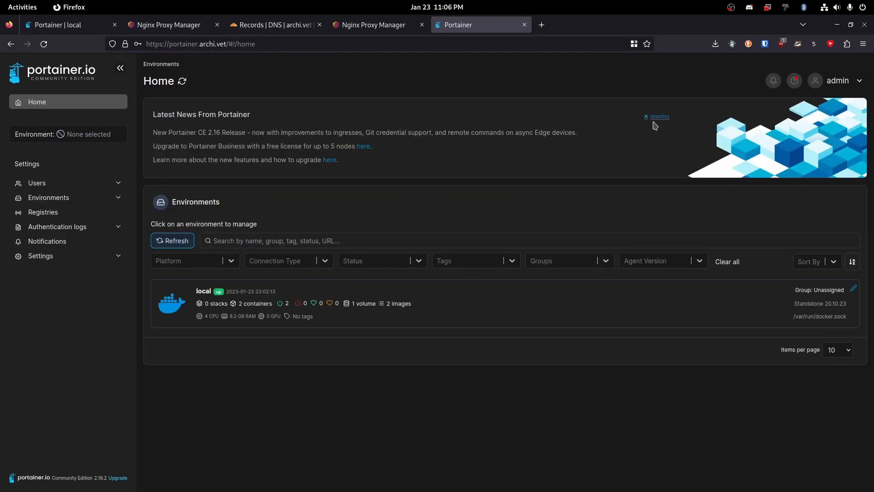
pyautogui.click(659, 117)
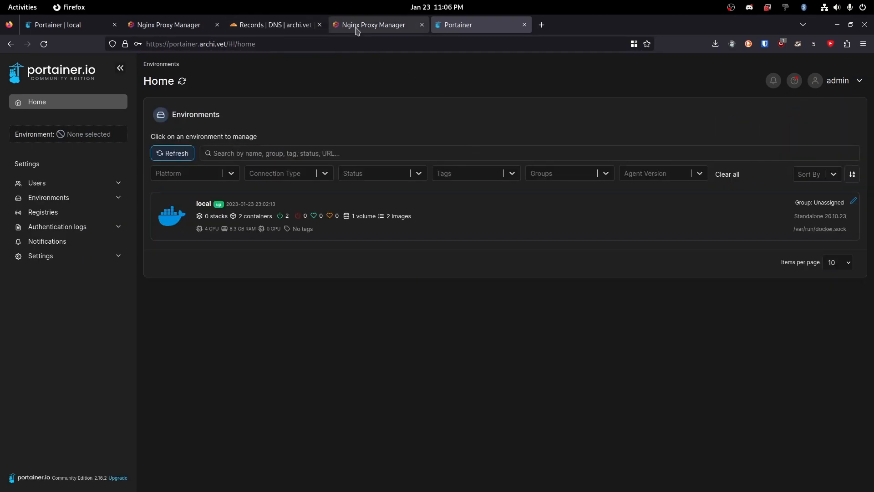